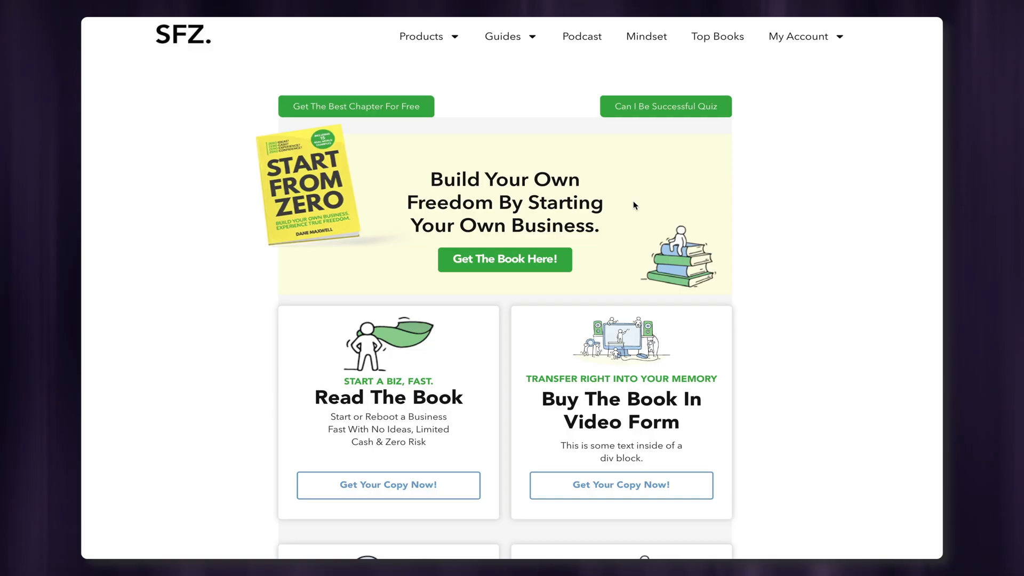
# Browse the SFZ homepage, then go to the Podcast page and scroll the episode list
pyautogui.scroll(-3)
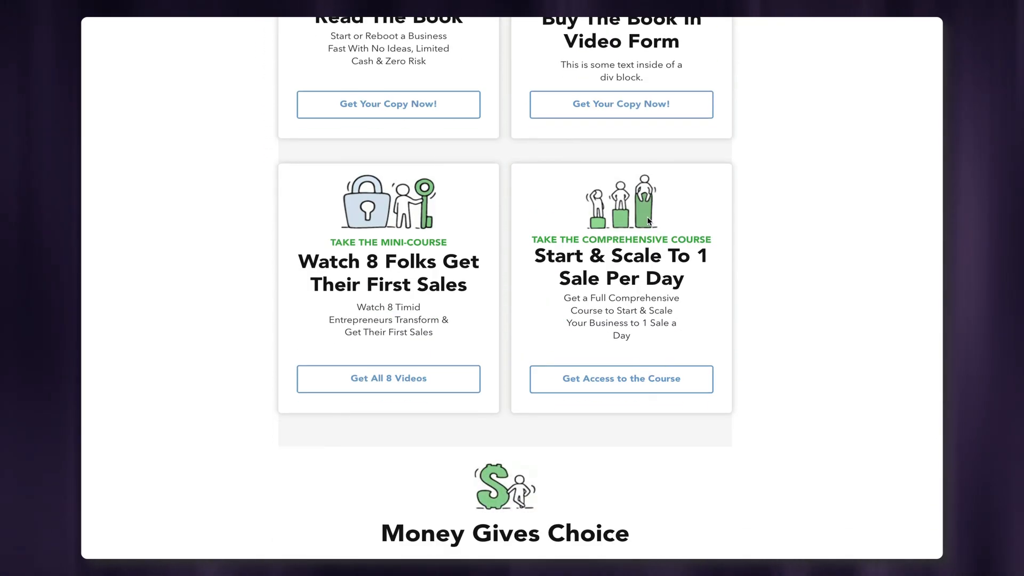
pyautogui.scroll(-3)
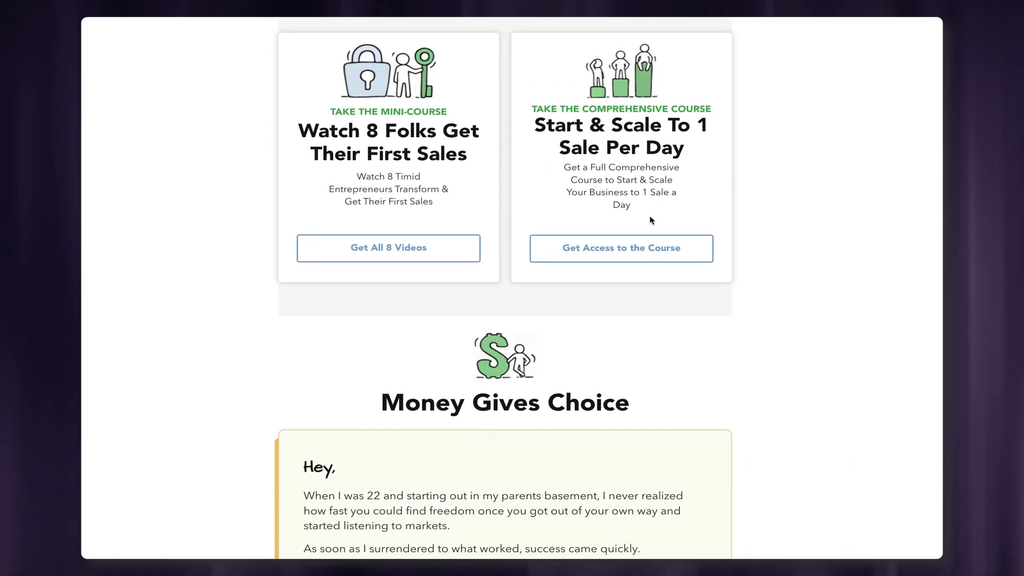
pyautogui.scroll(3)
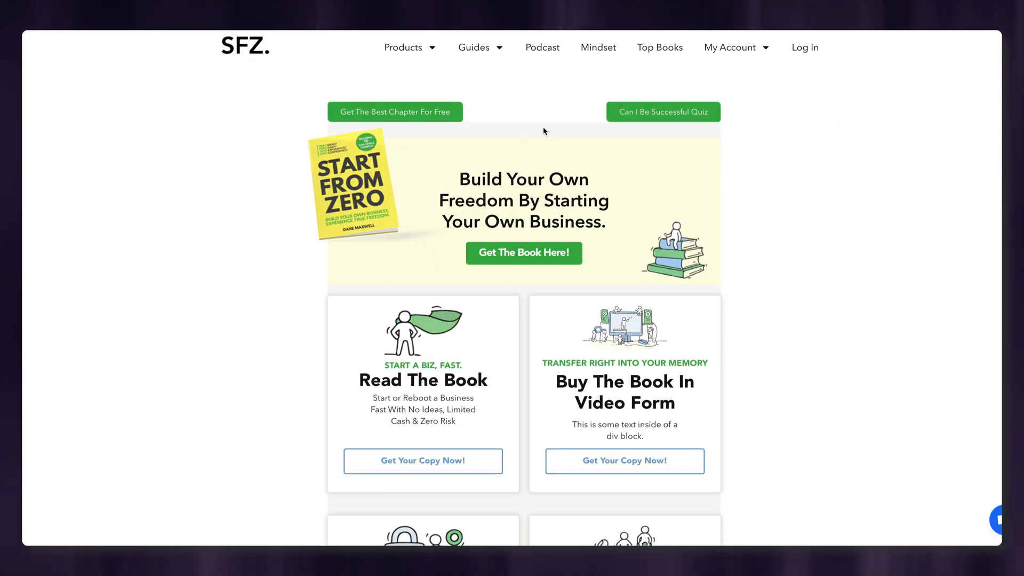
pyautogui.click(542, 47)
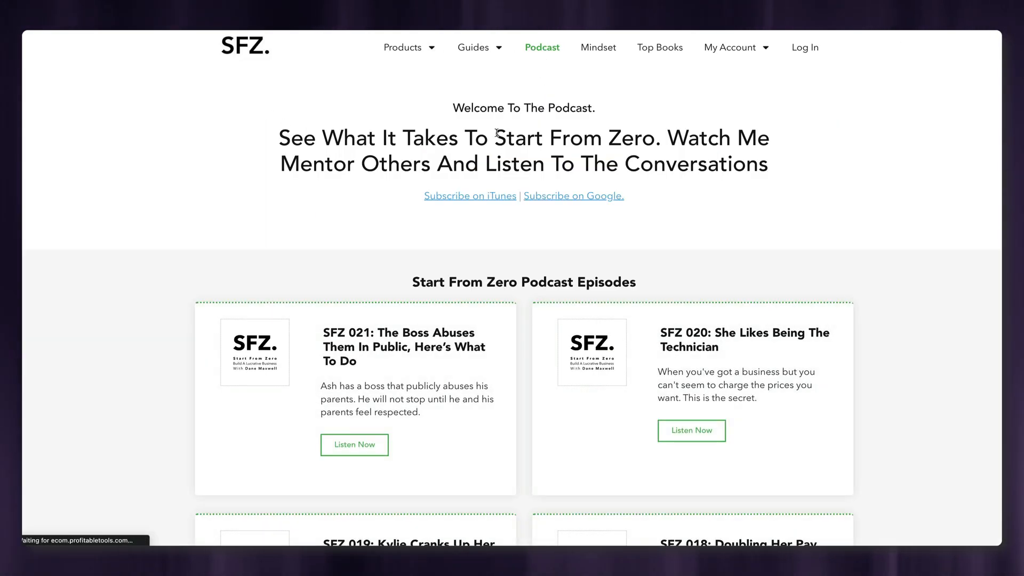
pyautogui.scroll(-3)
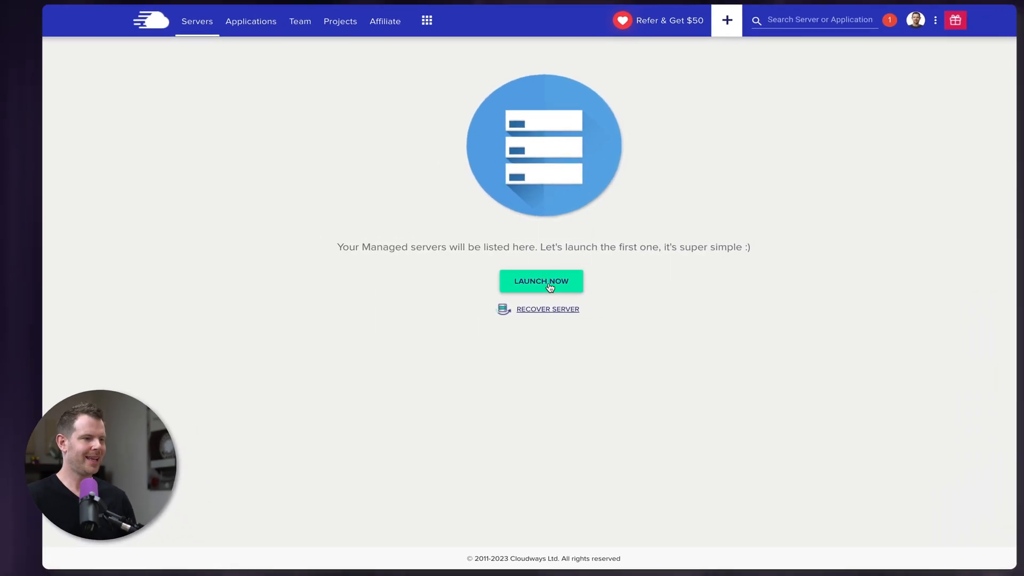
# Begin a new managed server launch, naming the app Ecom and choosing its location
pyautogui.click(539, 280)
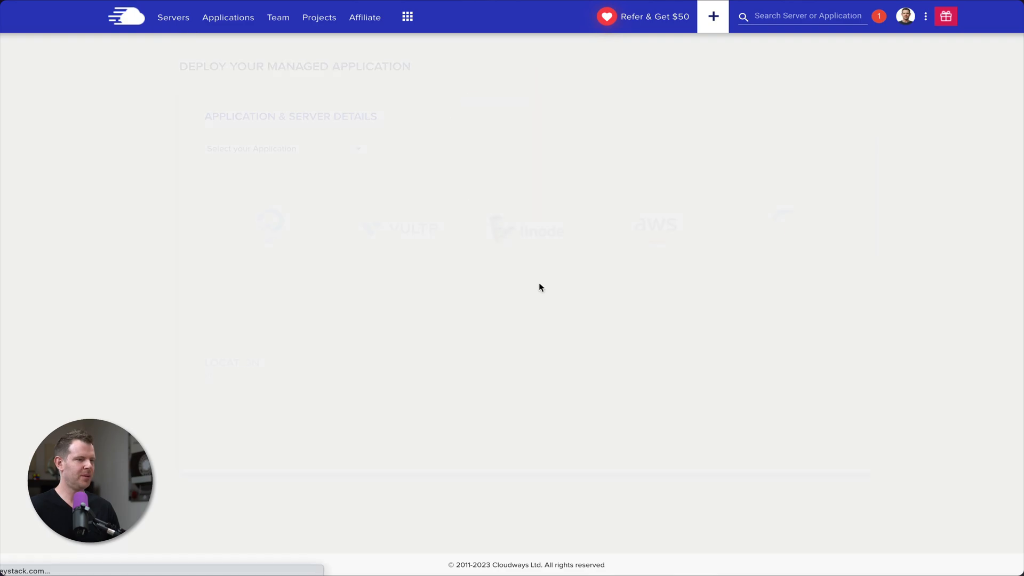
pyautogui.click(281, 148)
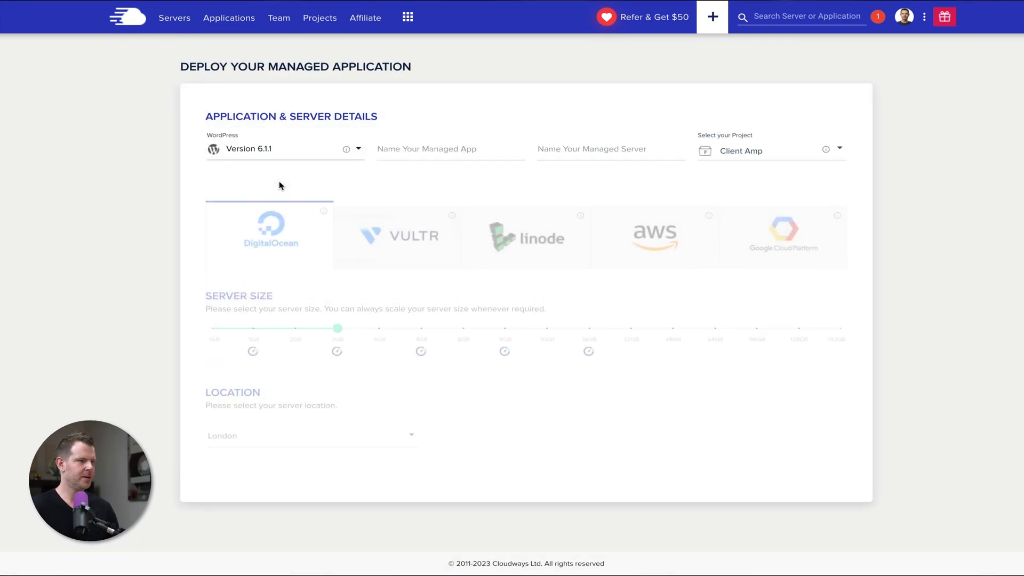
pyautogui.write('Ecom')
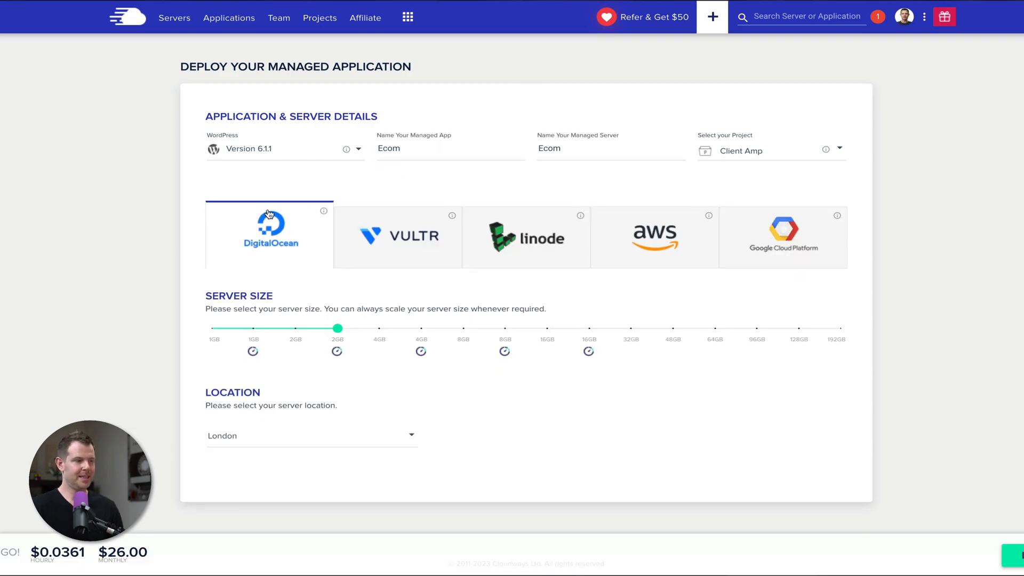
pyautogui.moveTo(338, 328)
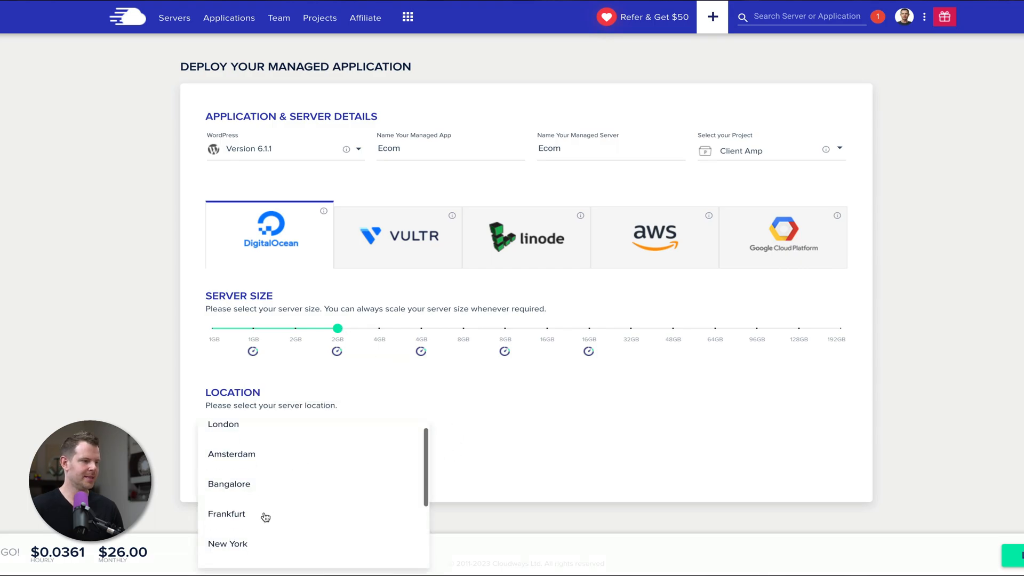
pyautogui.click(227, 543)
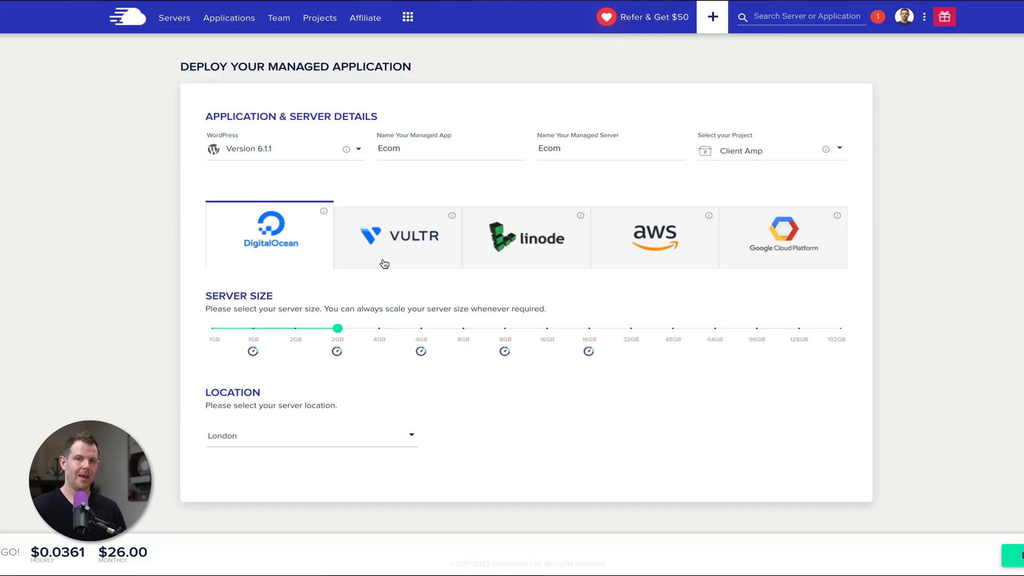
# Compare Vultr, Linode, AWS and Google Cloud server options before settling on DigitalOcean
pyautogui.click(397, 234)
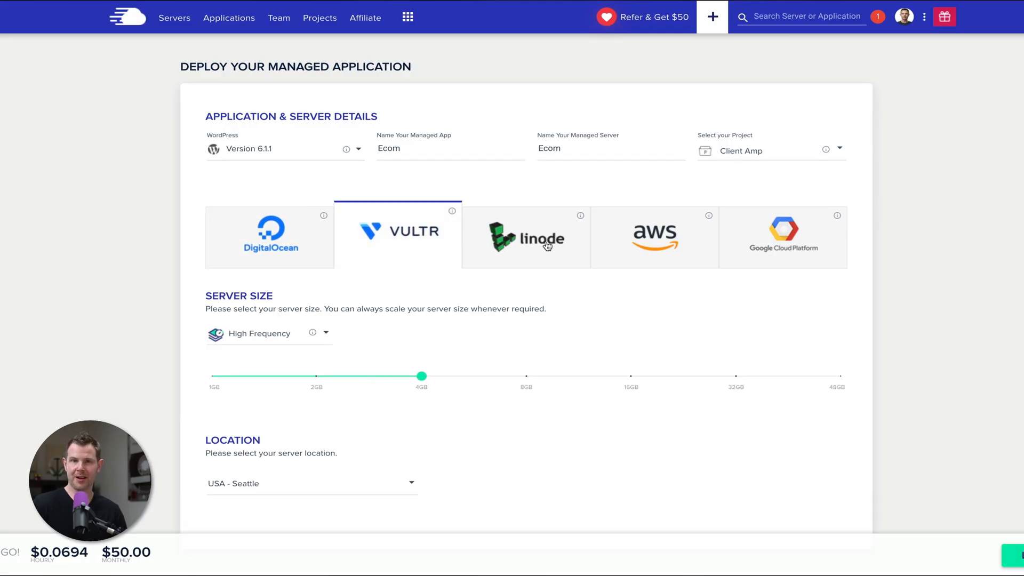
pyautogui.click(654, 236)
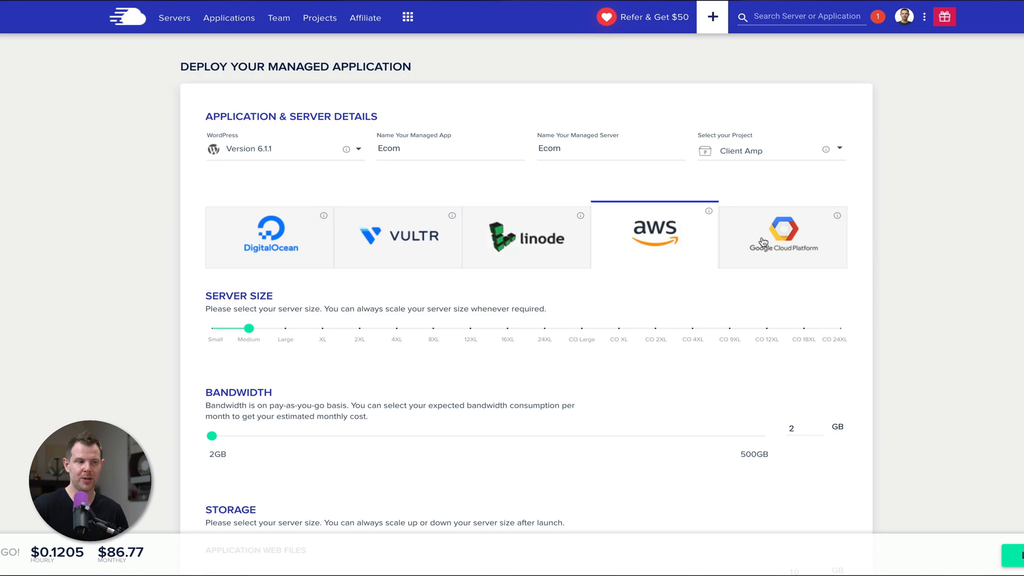
pyautogui.click(782, 236)
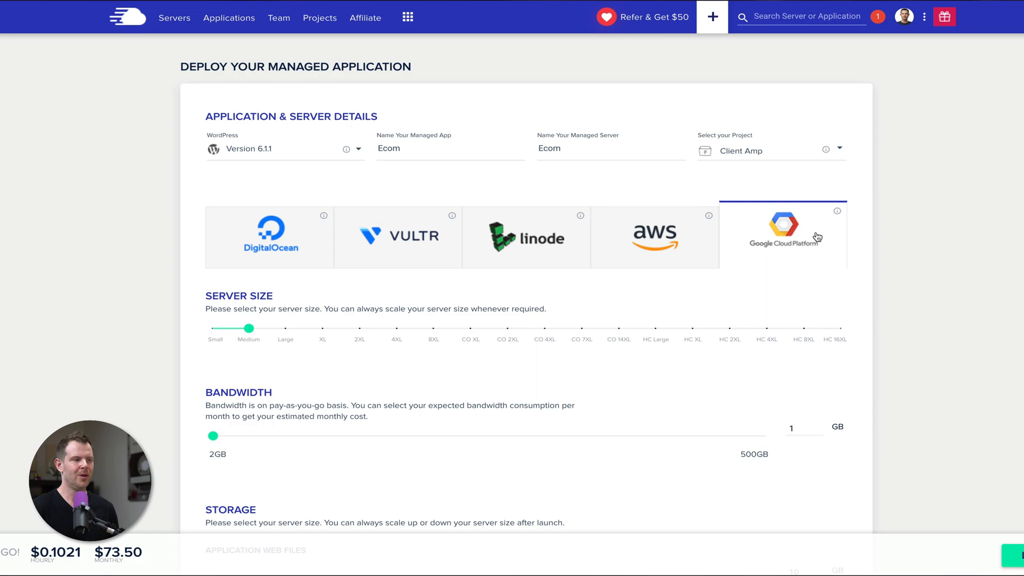
pyautogui.click(268, 235)
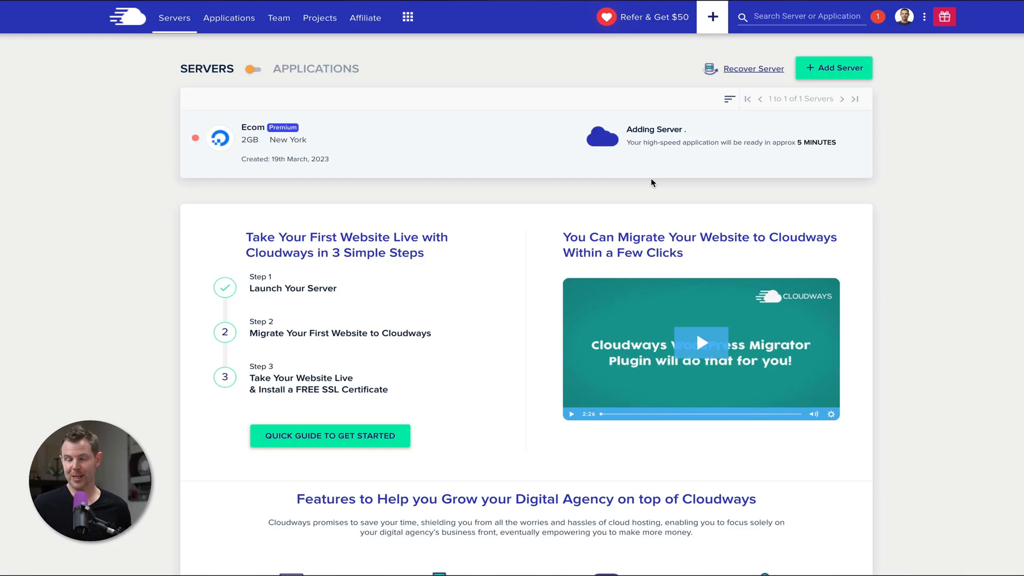
pyautogui.moveTo(631, 145)
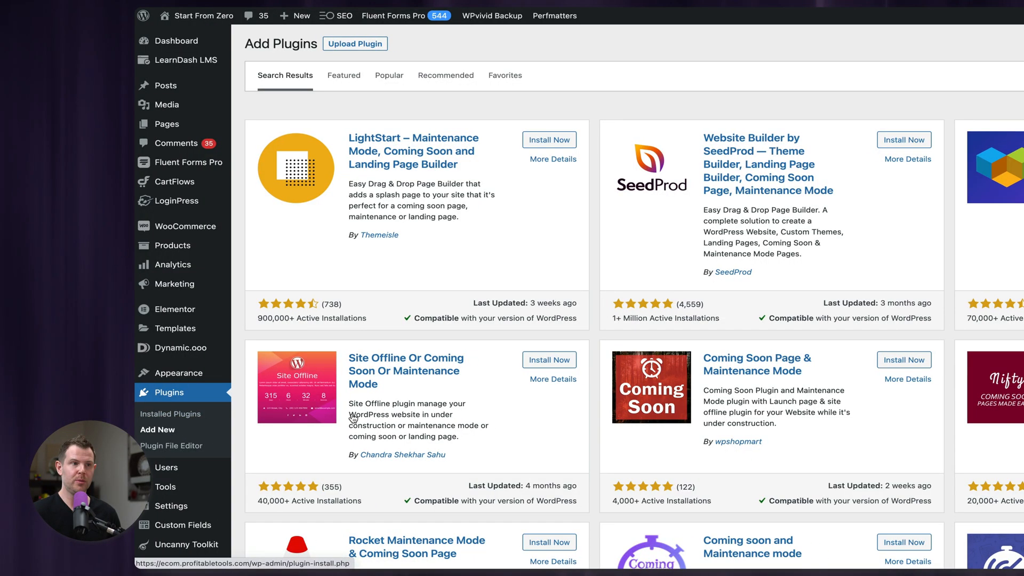
# Search 'Maintenance Mode', then install and activate the Under Construction plugin
pyautogui.write('Maintenance Mode')
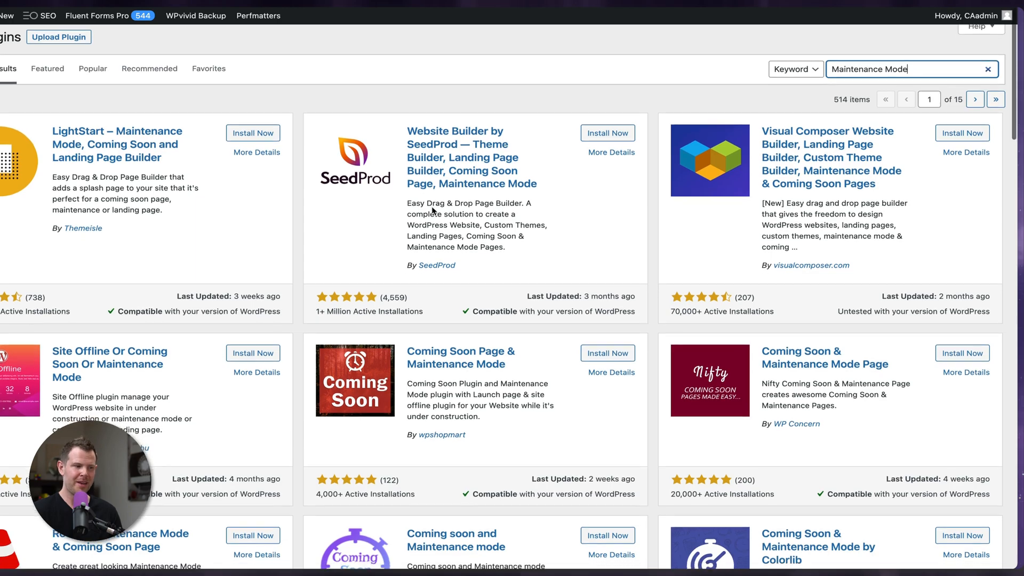
pyautogui.scroll(-3)
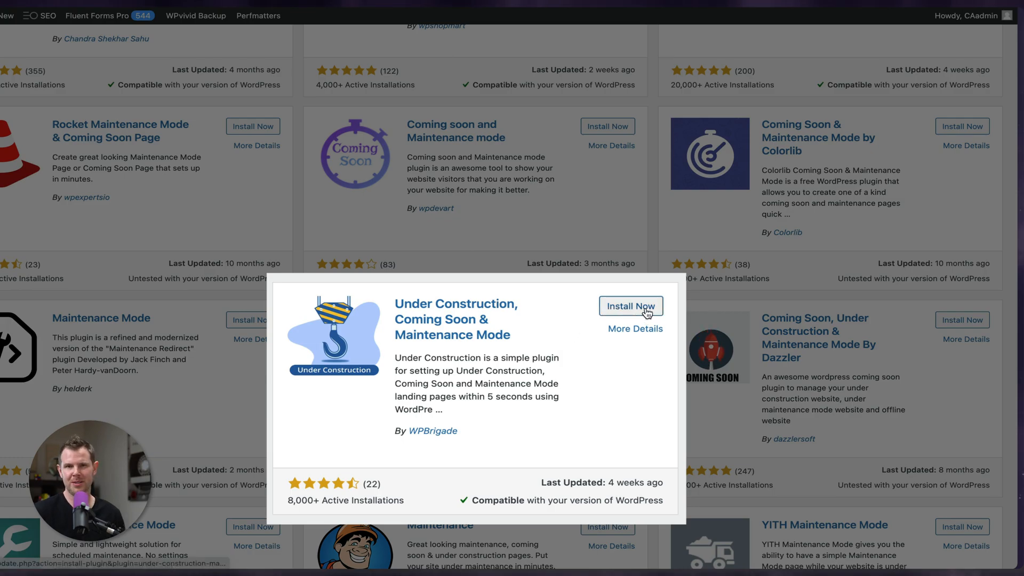
pyautogui.click(630, 306)
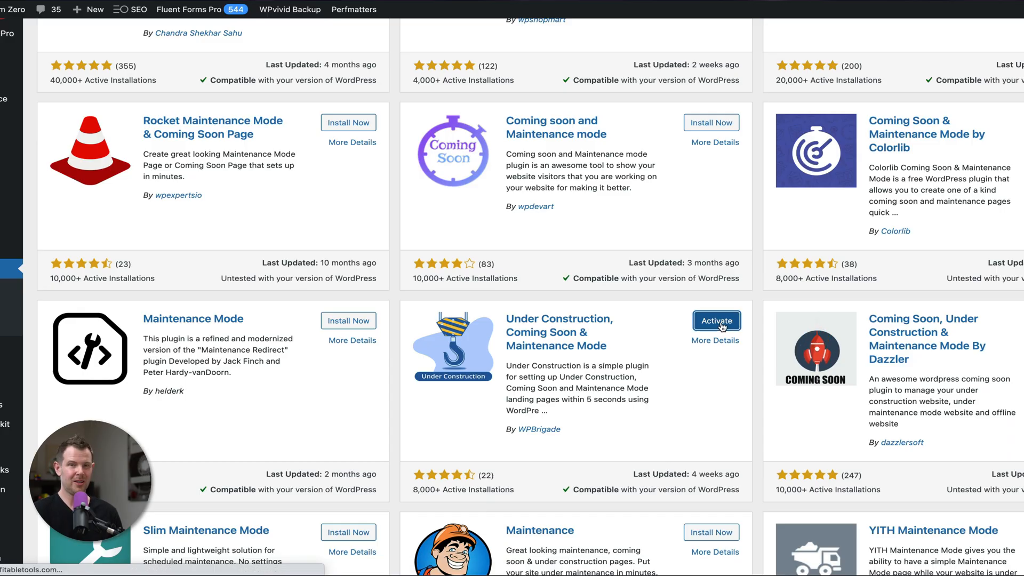
pyautogui.click(714, 321)
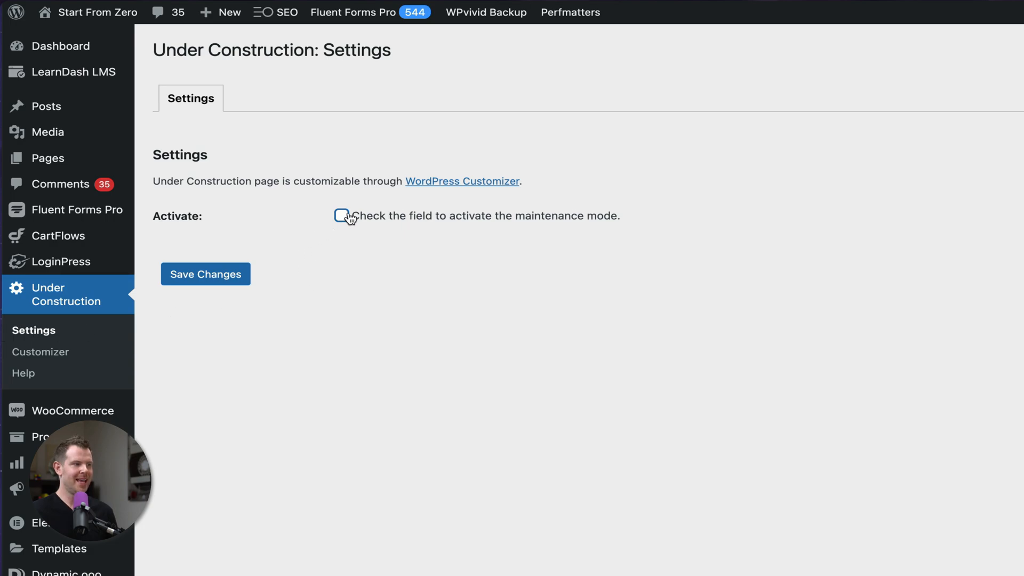
# Enable maintenance mode, exempt Administrators, and save the changes
pyautogui.click(341, 216)
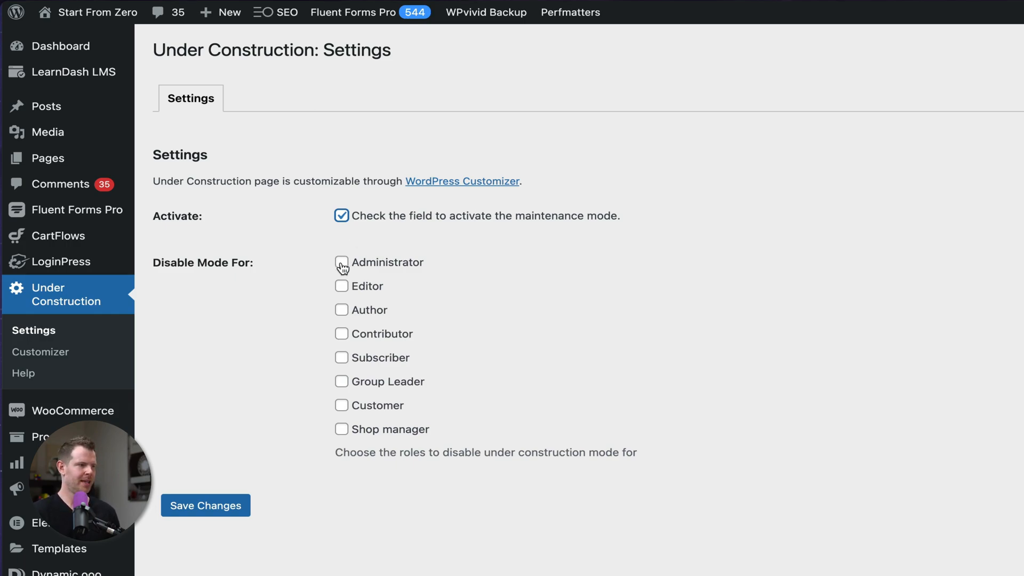
pyautogui.click(341, 263)
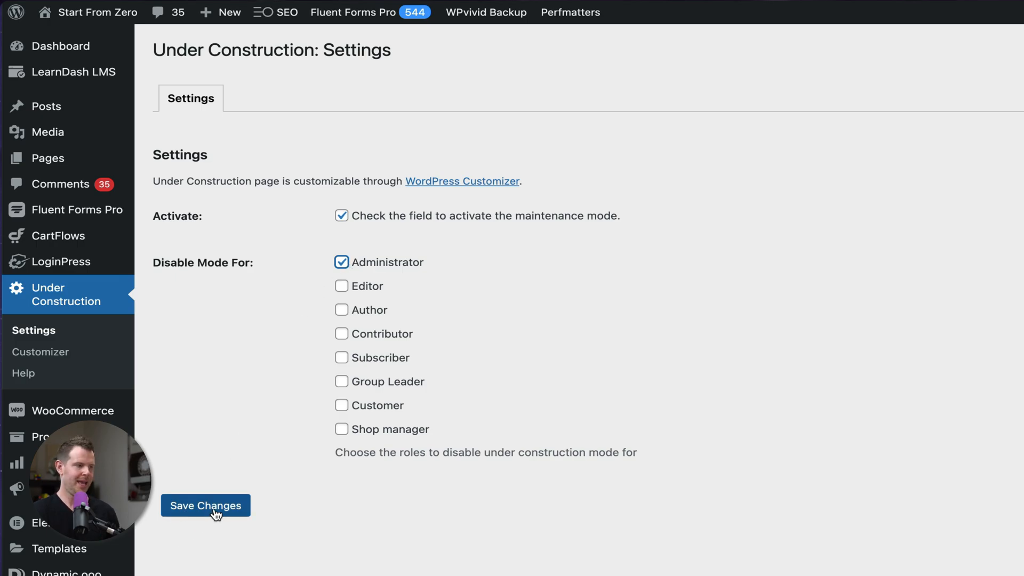
pyautogui.click(205, 504)
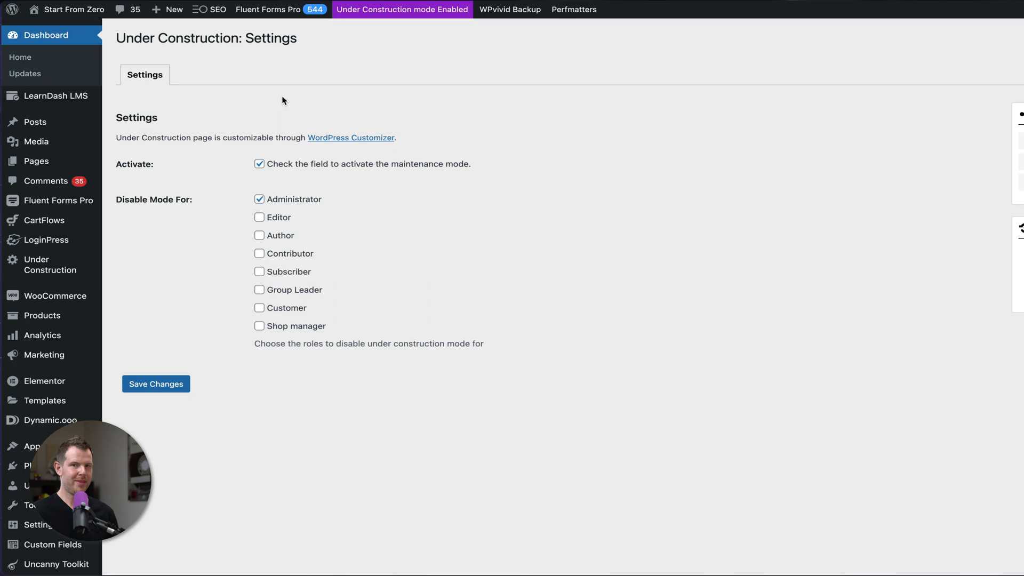
pyautogui.moveTo(376, 26)
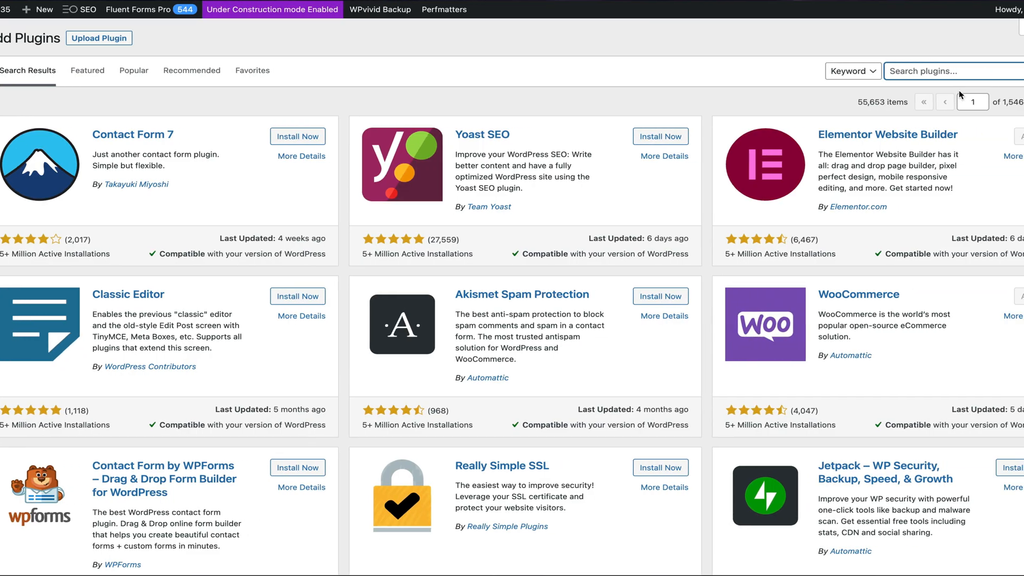
# Search 'wpvivid' and go to WPvivid Backup's Backup & Restore page
pyautogui.write('wpvivid')
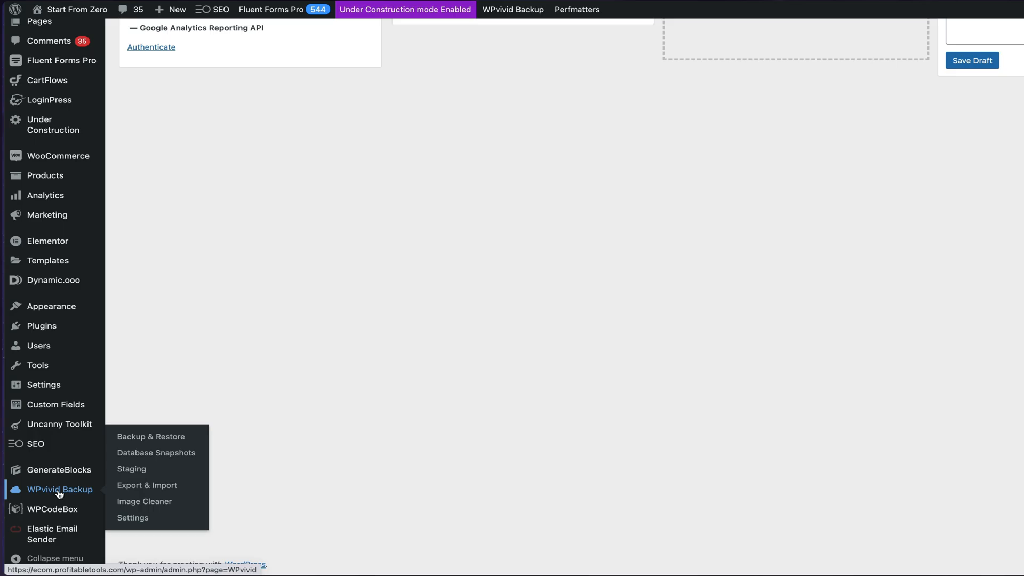
pyautogui.click(150, 436)
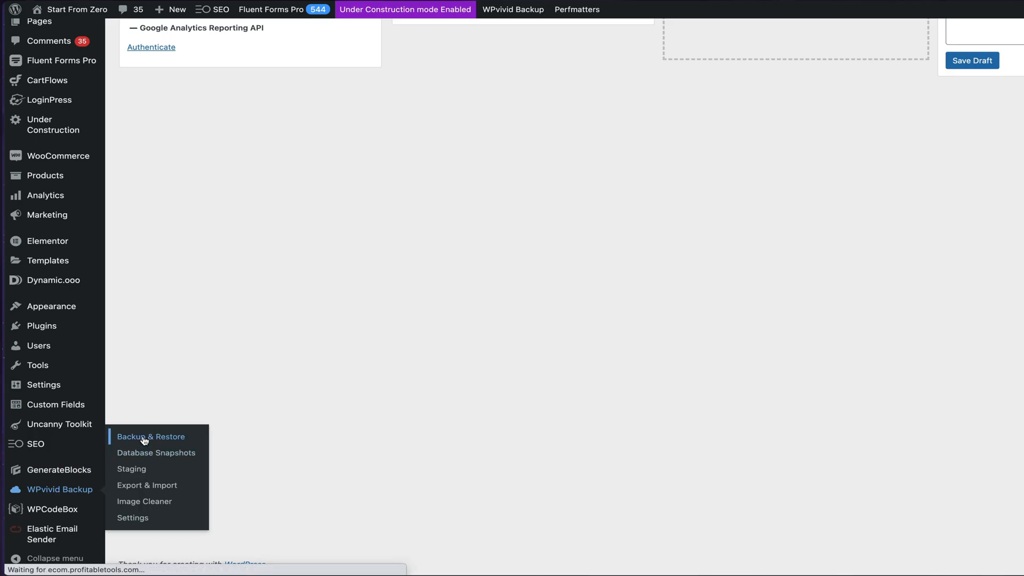
pyautogui.click(151, 436)
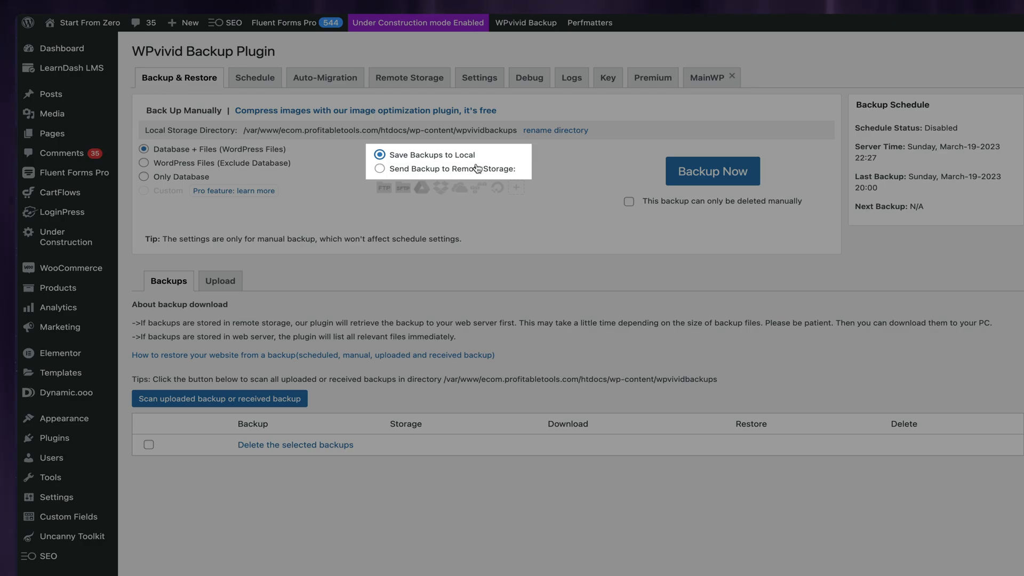
pyautogui.moveTo(475, 170)
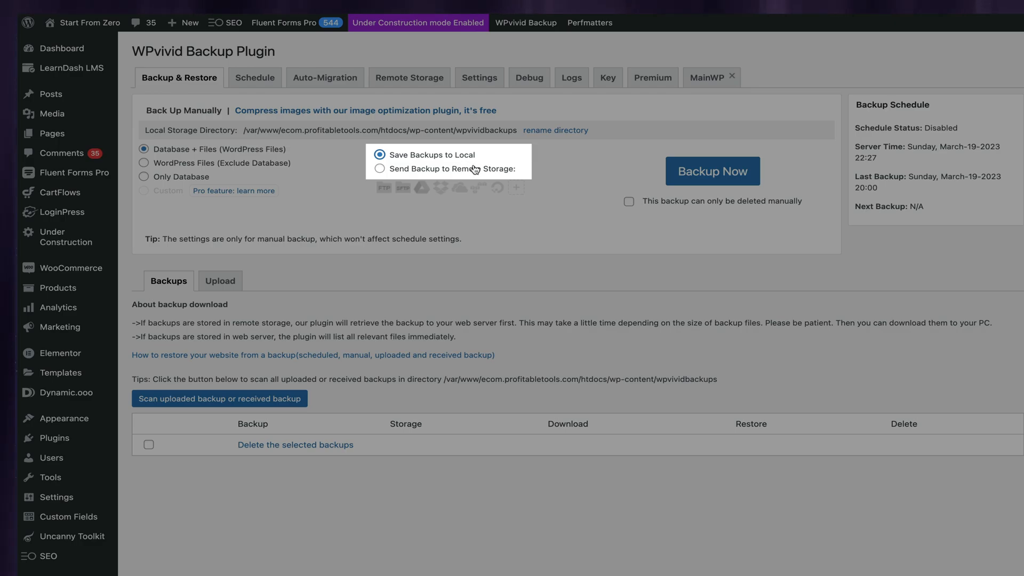
pyautogui.moveTo(381, 161)
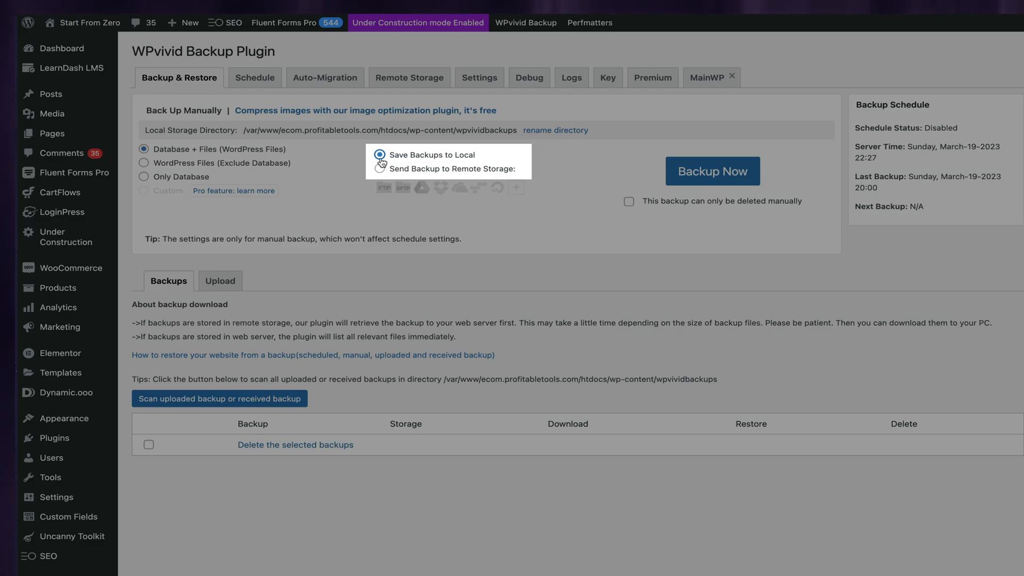
# Keep backups saved locally and run Backup Now for database plus files
pyautogui.click(380, 154)
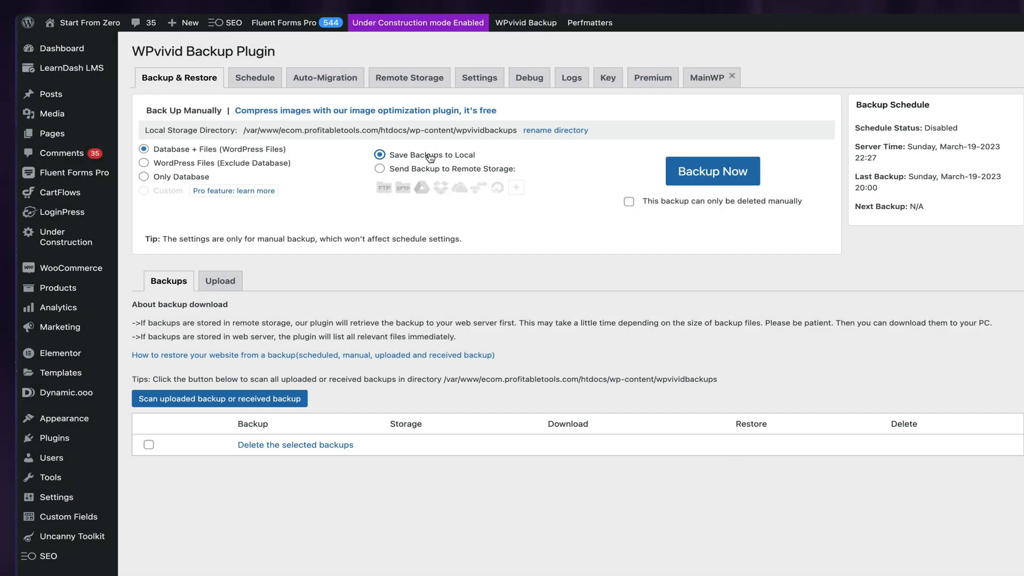
pyautogui.moveTo(503, 189)
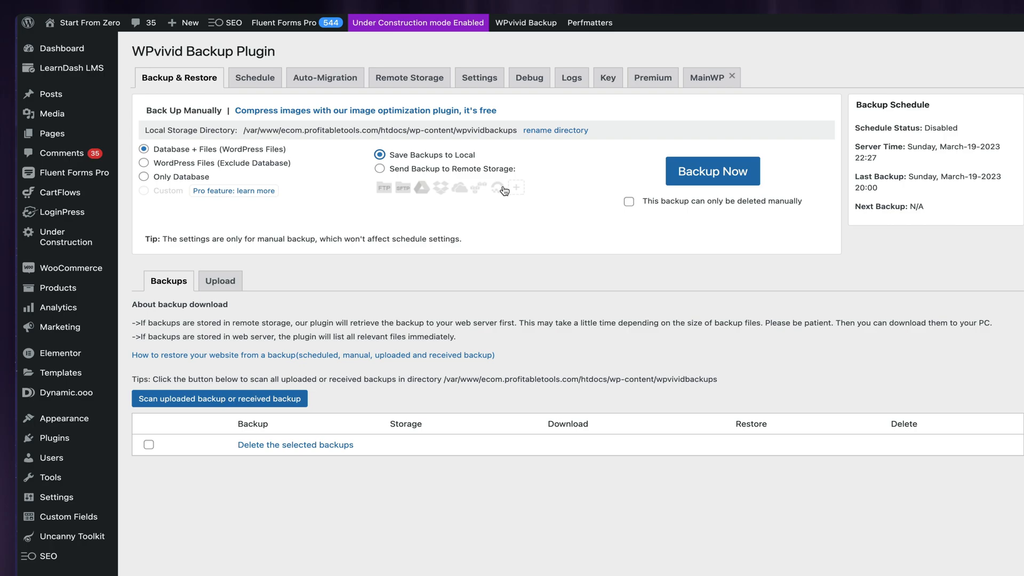
pyautogui.click(712, 170)
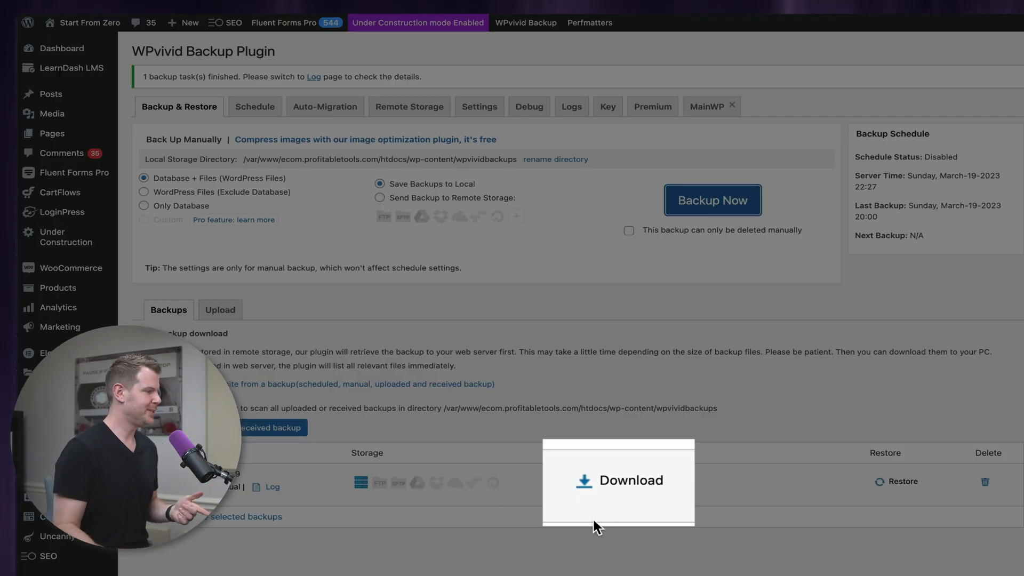
# Show the finished backup's downloadable archive parts
pyautogui.click(617, 481)
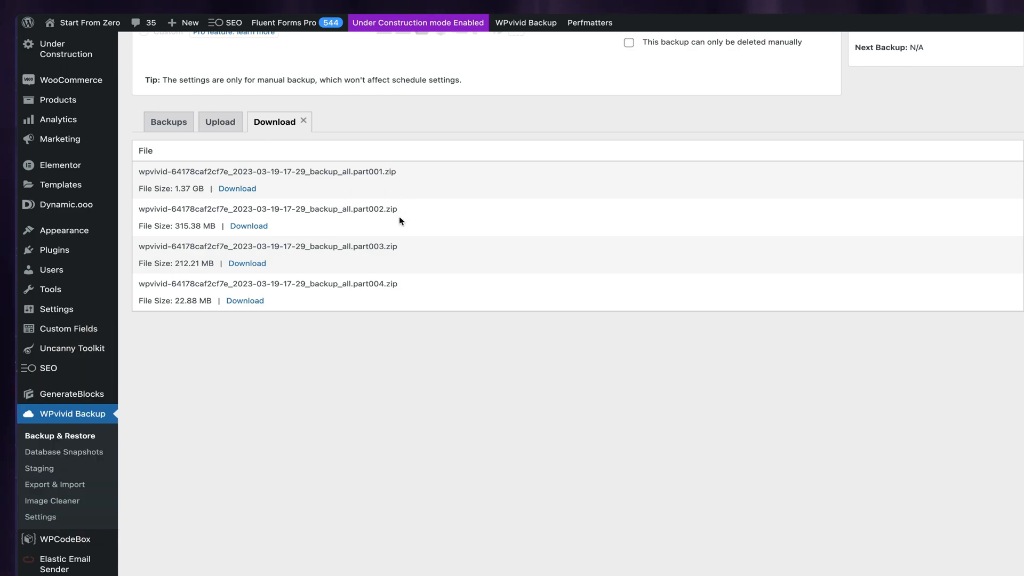
pyautogui.moveTo(248, 196)
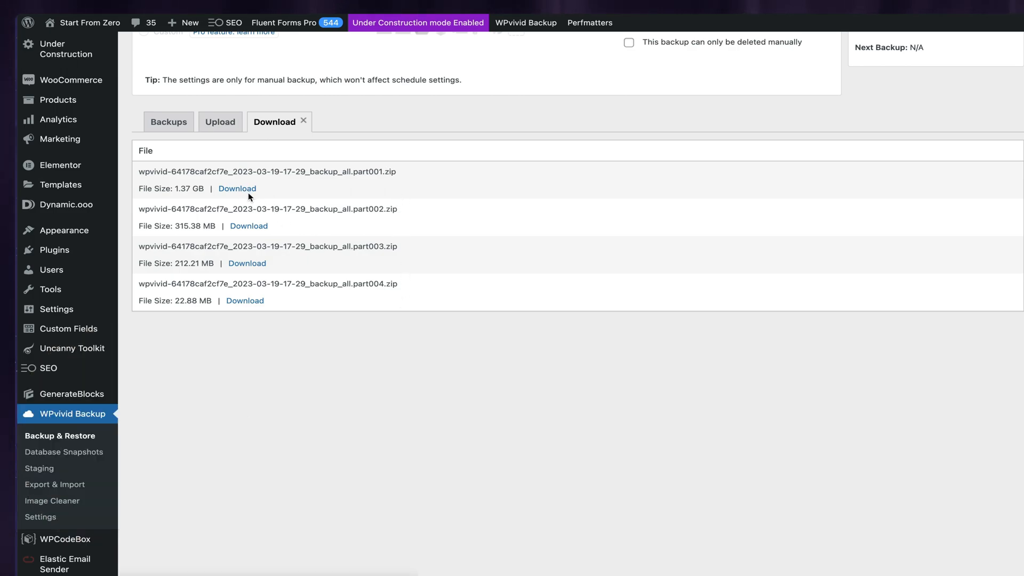
# Download backup parts part001 through part004 to the computer
pyautogui.click(249, 226)
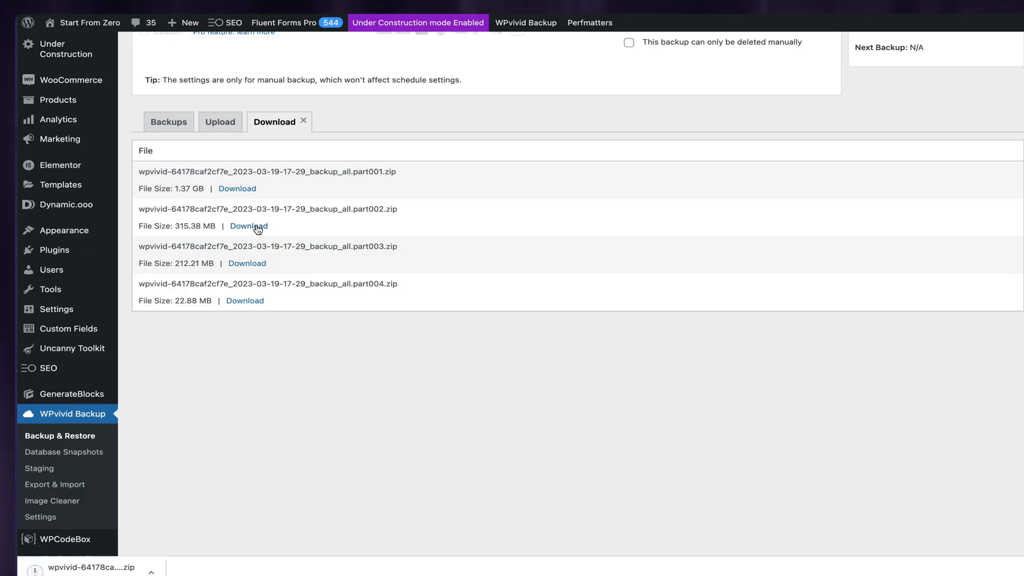
pyautogui.click(246, 264)
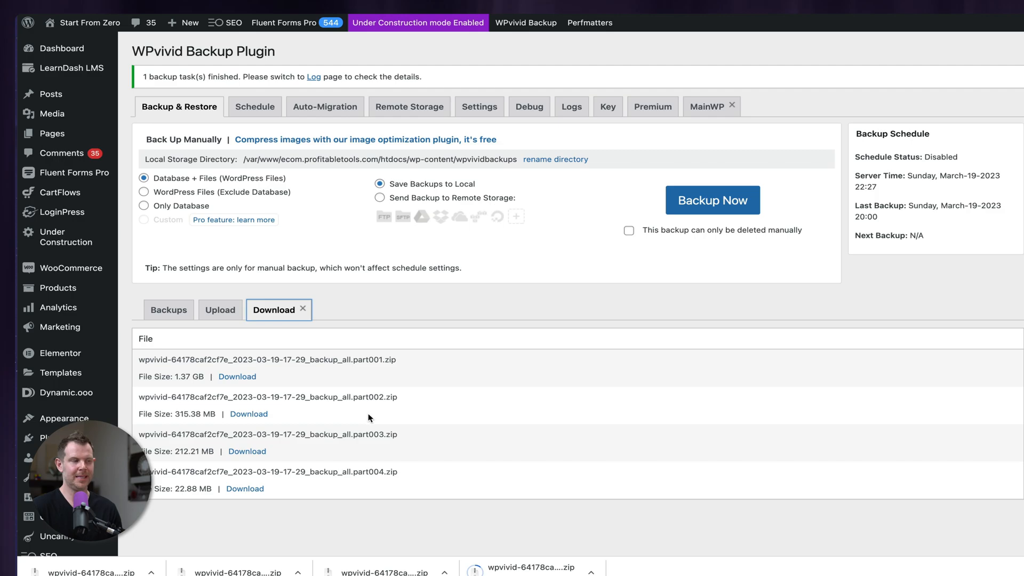
pyautogui.click(219, 309)
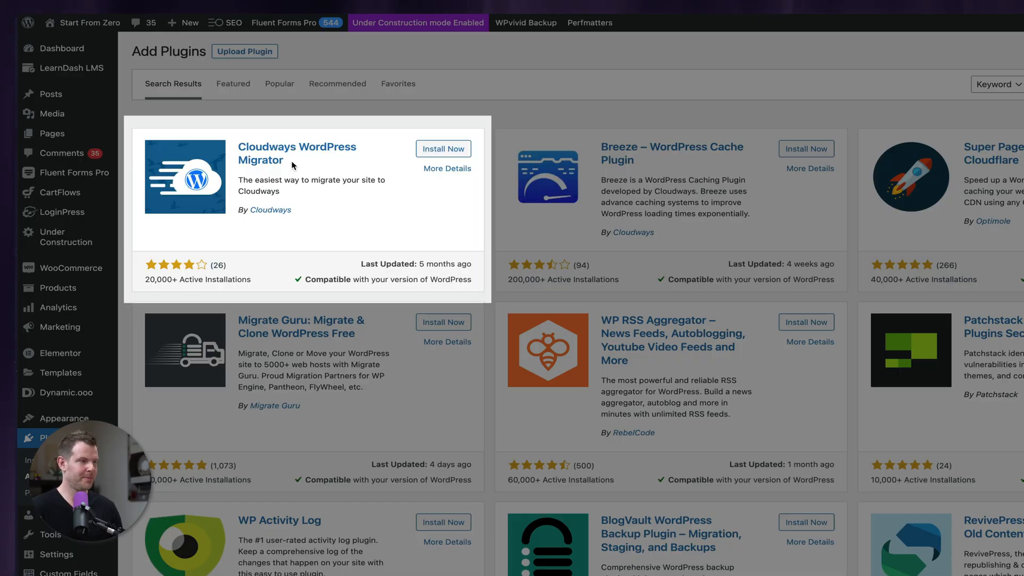
# Install and activate the Cloudways WordPress Migrator plugin
pyautogui.click(442, 148)
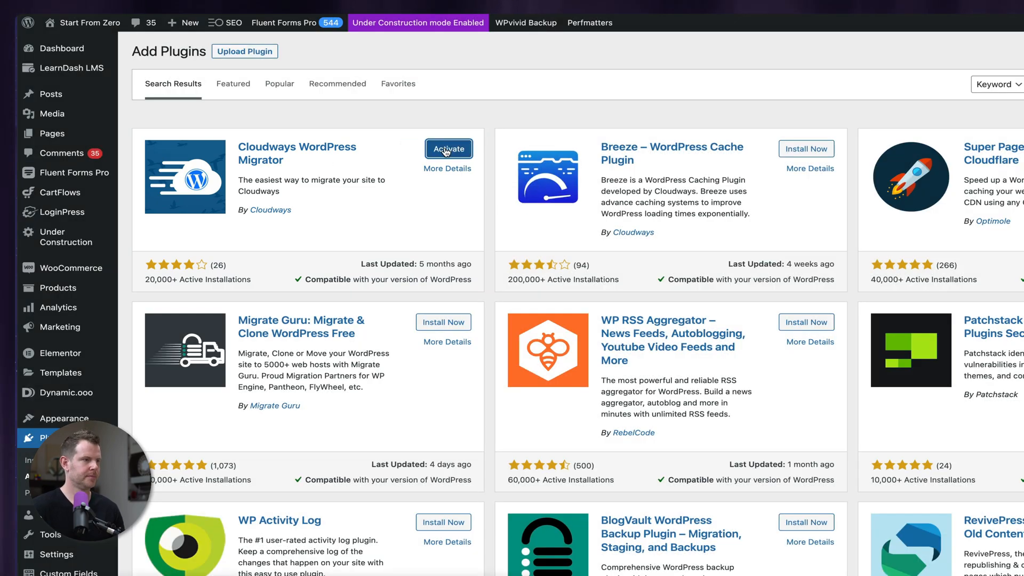
pyautogui.click(448, 149)
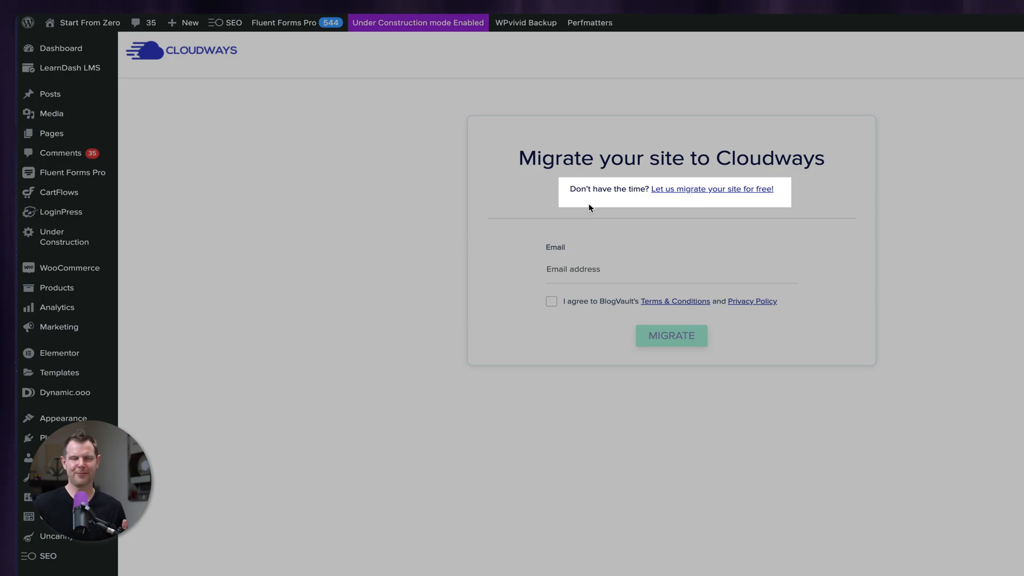
# Review the expert migration service page and its per-application pricing, then return to the migration form
pyautogui.click(711, 189)
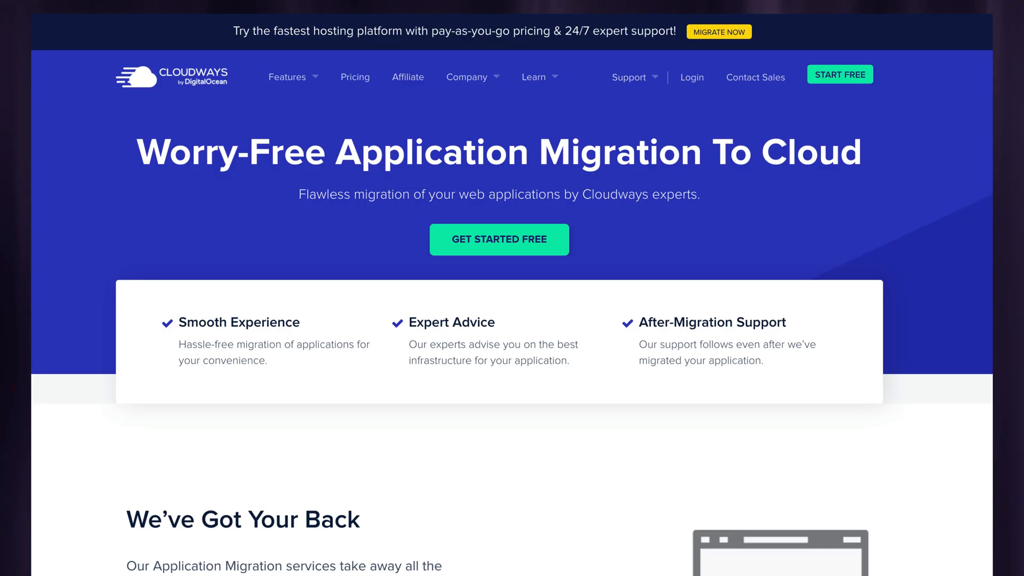
pyautogui.scroll(-3)
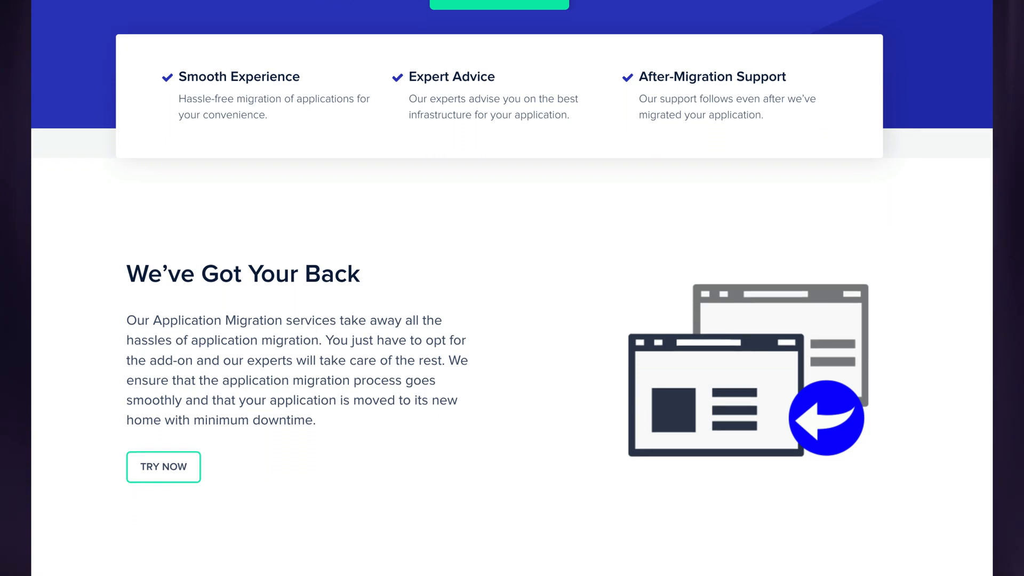
pyautogui.scroll(-3)
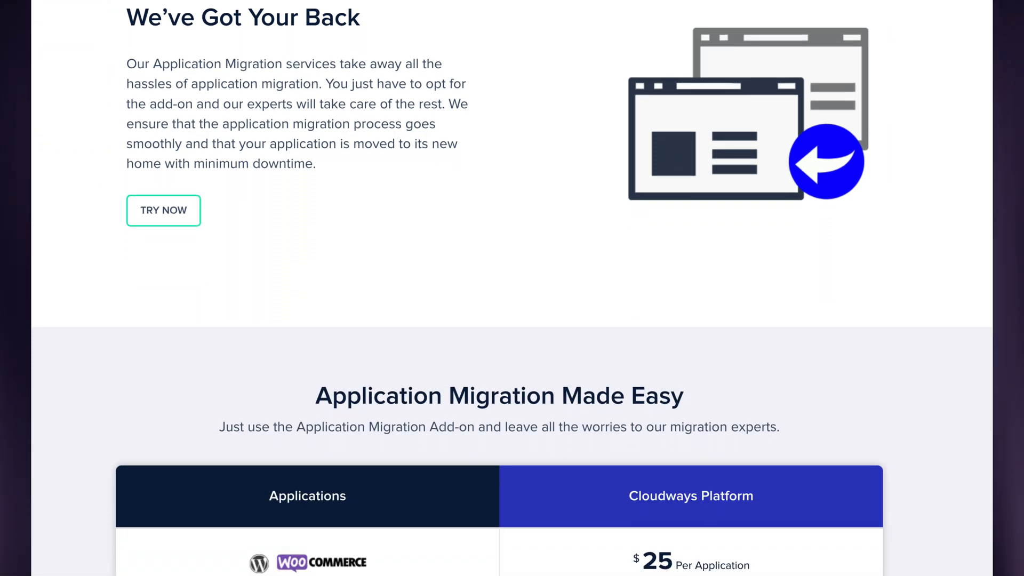
pyautogui.scroll(-3)
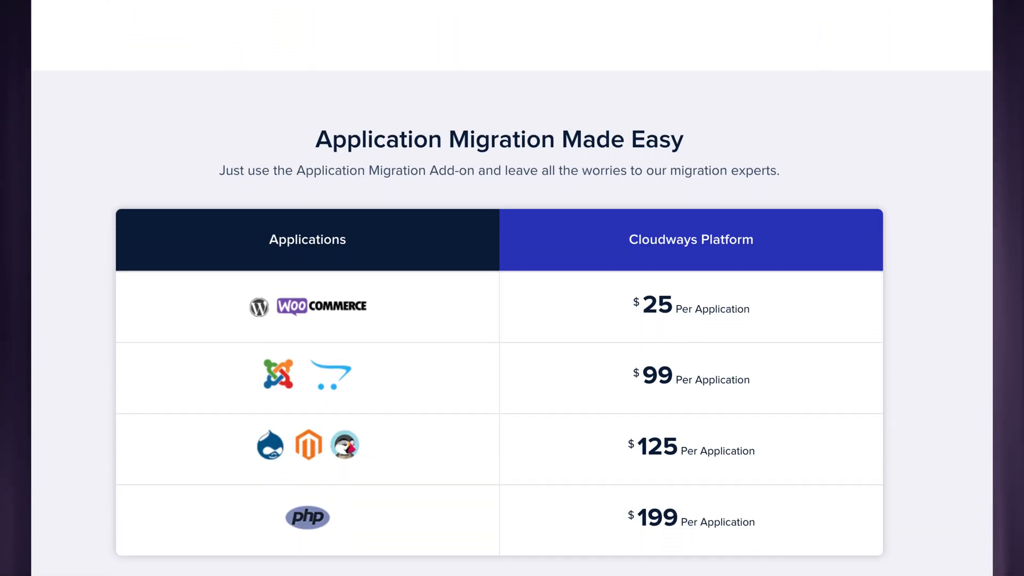
pyautogui.scroll(-3)
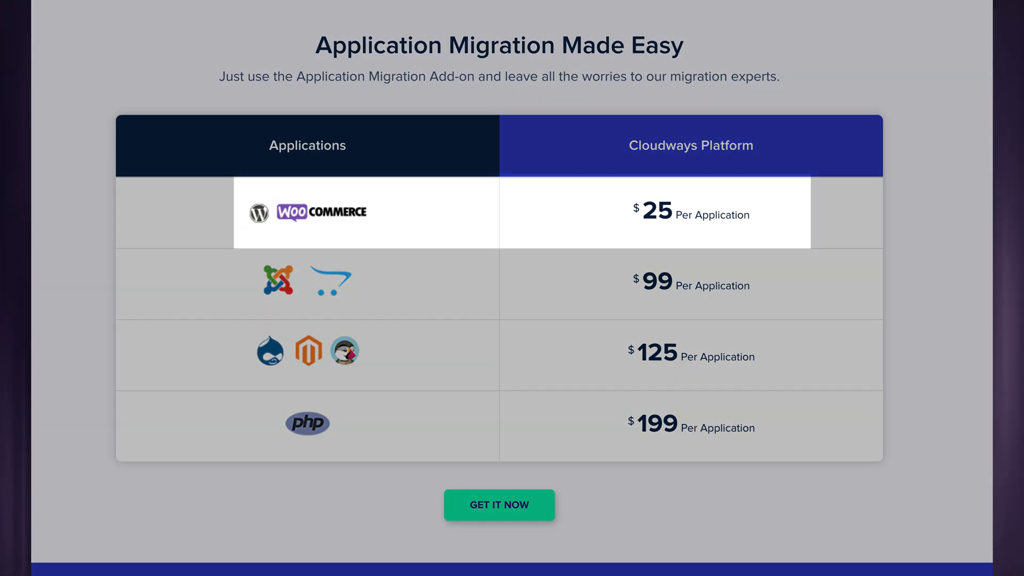
pyautogui.scroll(-3)
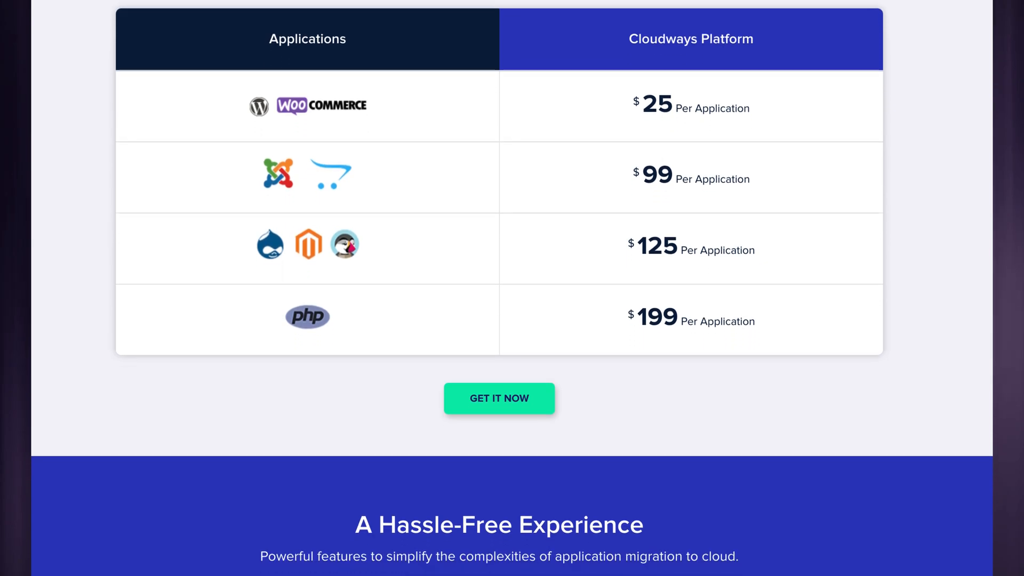
pyautogui.scroll(-3)
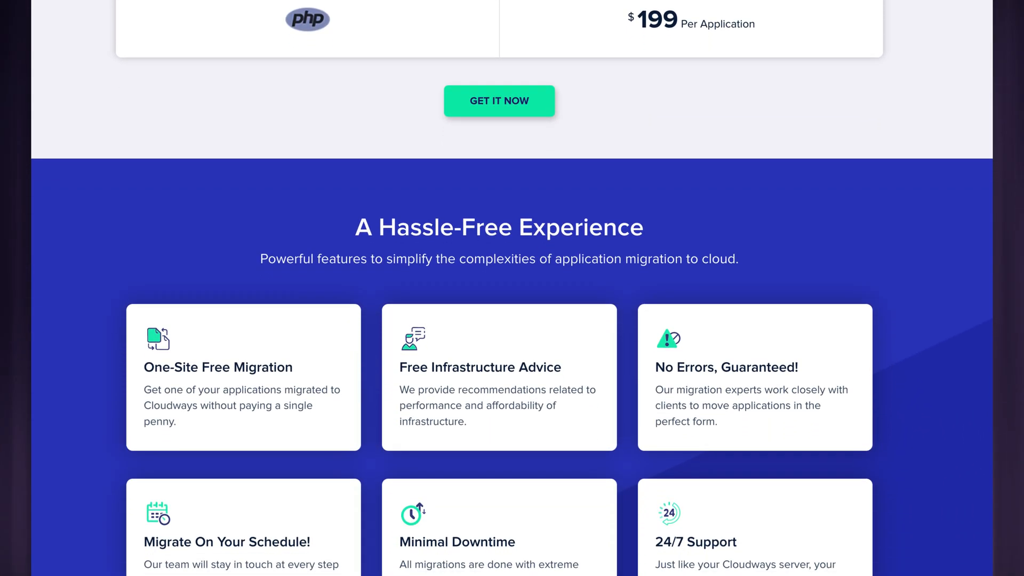
pyautogui.click(499, 101)
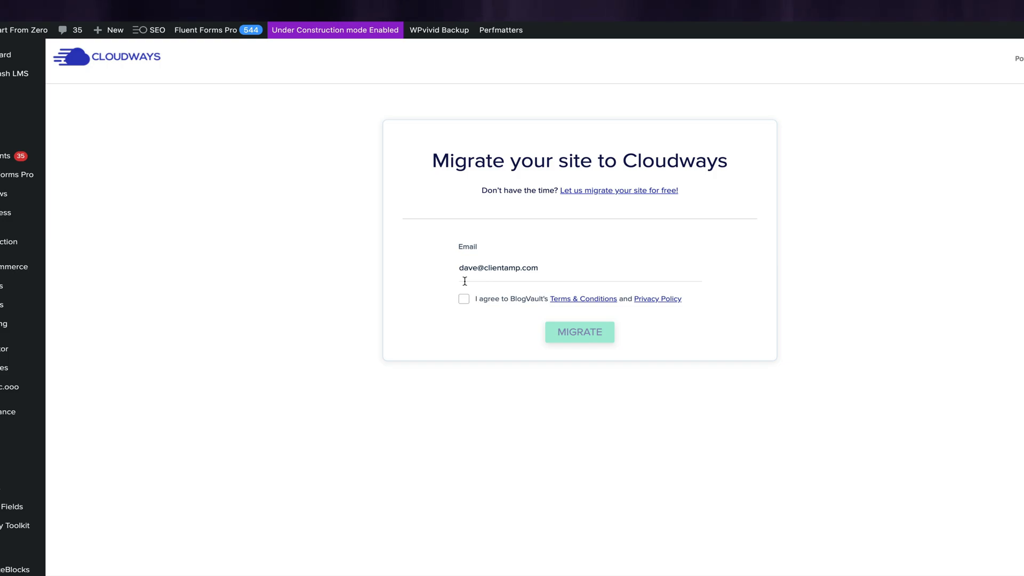
pyautogui.moveTo(444, 235)
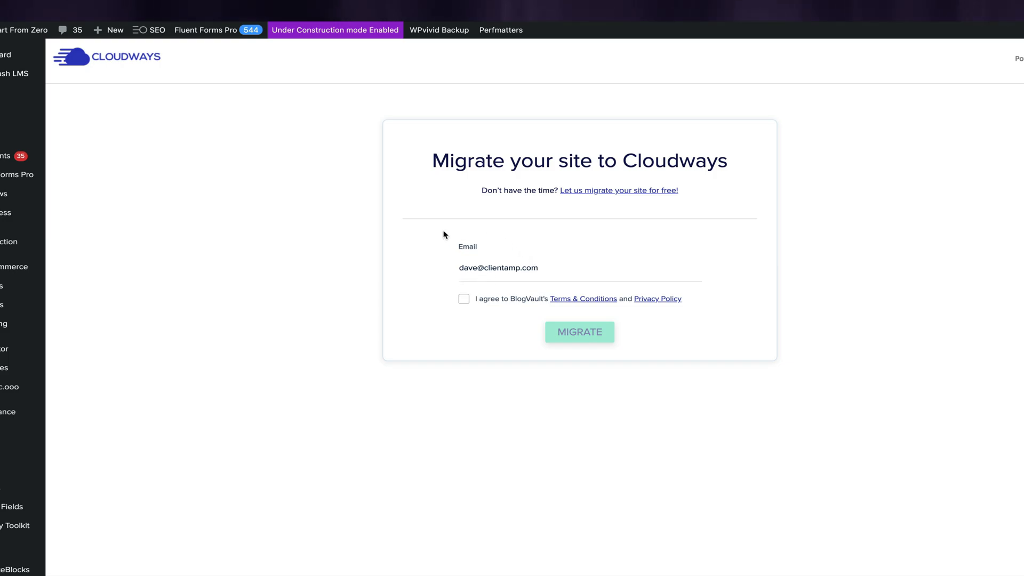
pyautogui.moveTo(505, 298)
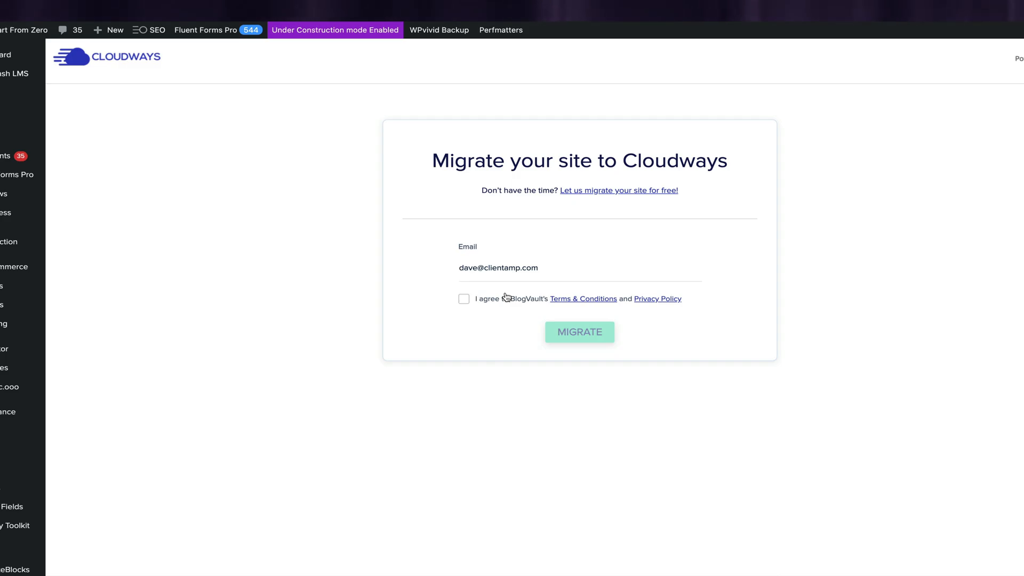
# Accept BlogVault's Terms & Conditions and submit MIGRATE to start the migration setup
pyautogui.click(464, 298)
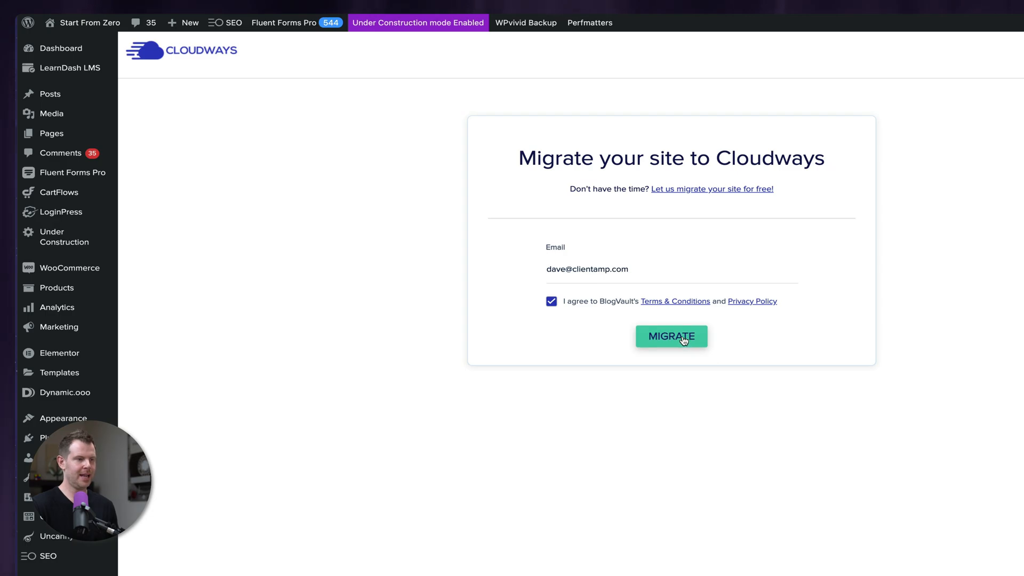
pyautogui.click(671, 336)
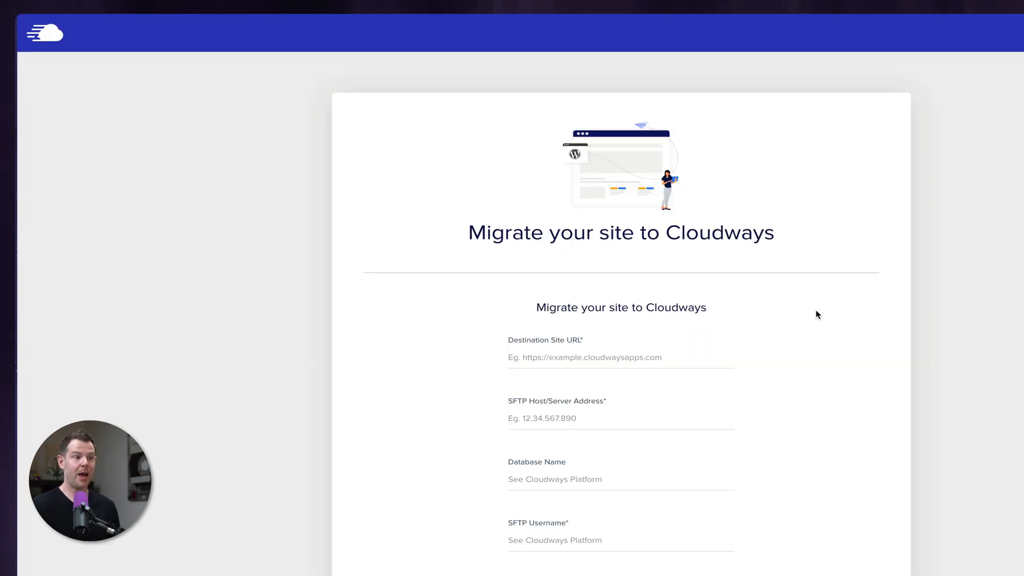
pyautogui.moveTo(784, 358)
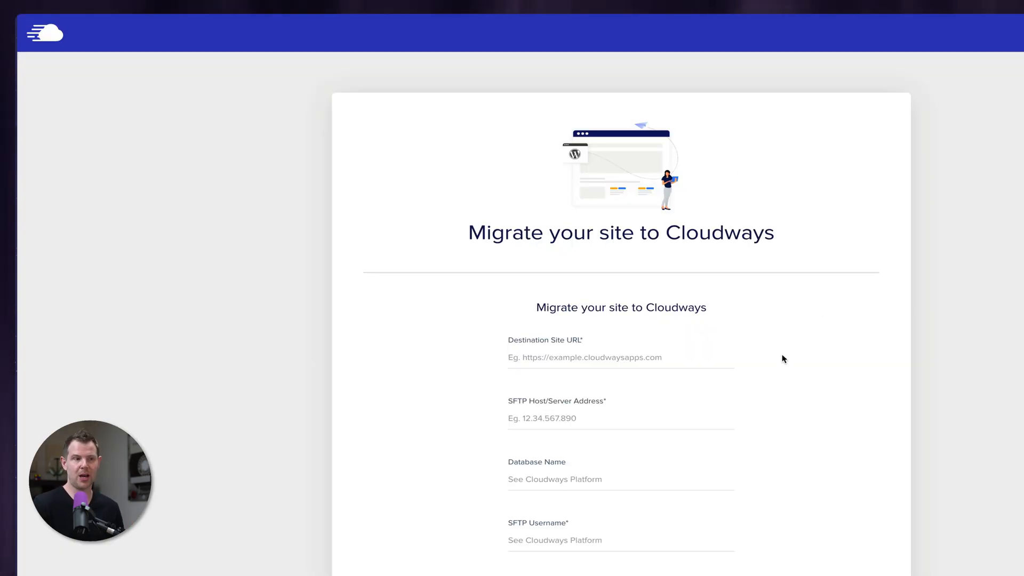
# Review the migration form's destination site and SFTP detail fields
pyautogui.scroll(-3)
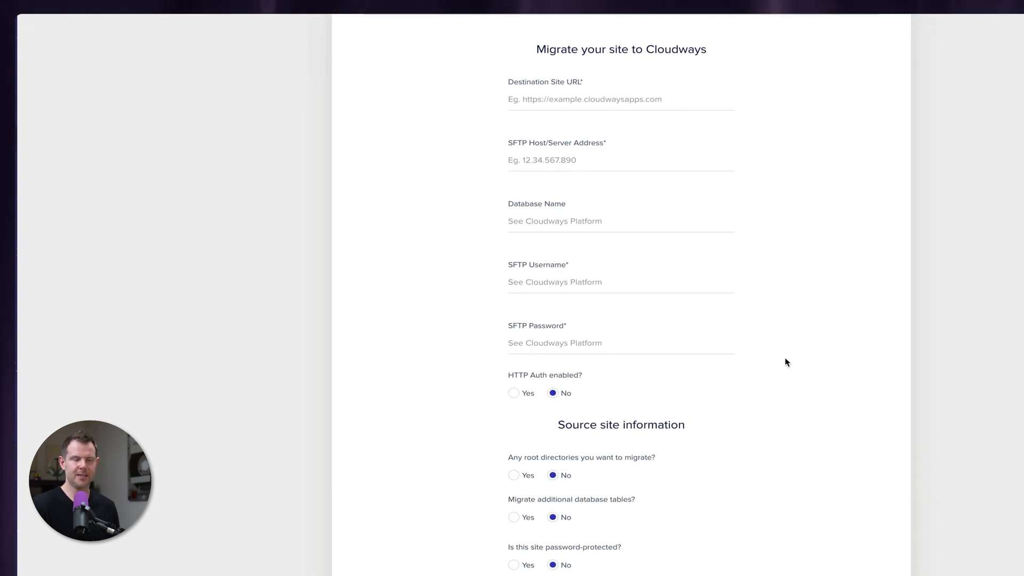
pyautogui.scroll(-3)
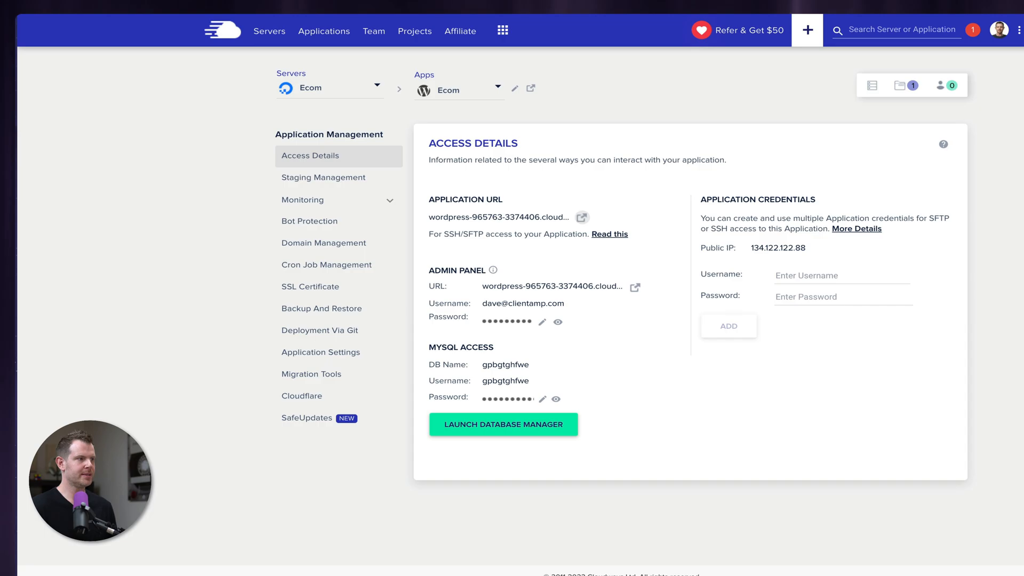
# Add new SFTP application credentials with a username and password for the Ecom app
pyautogui.click(324, 31)
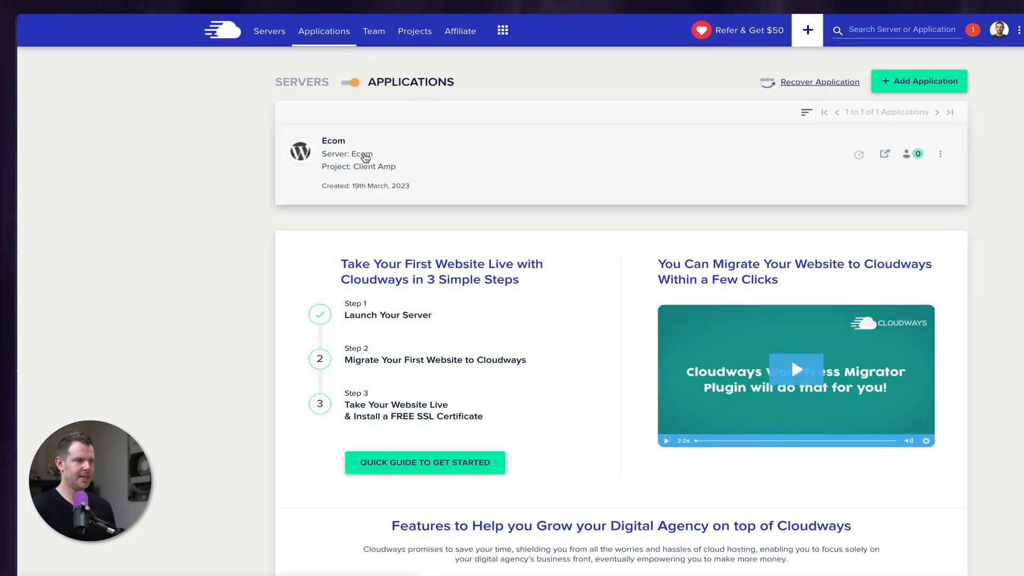
pyautogui.click(333, 154)
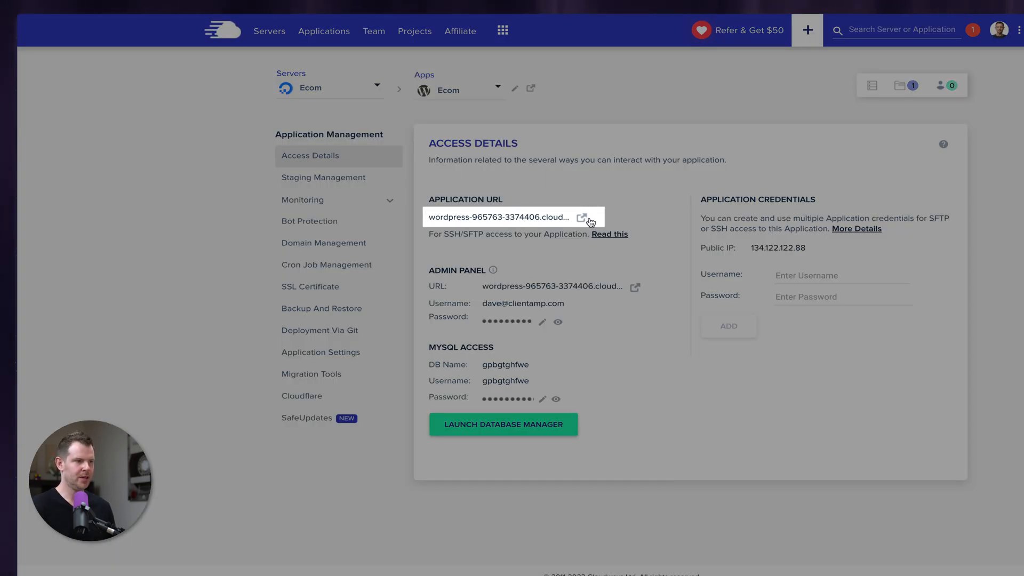
pyautogui.click(583, 217)
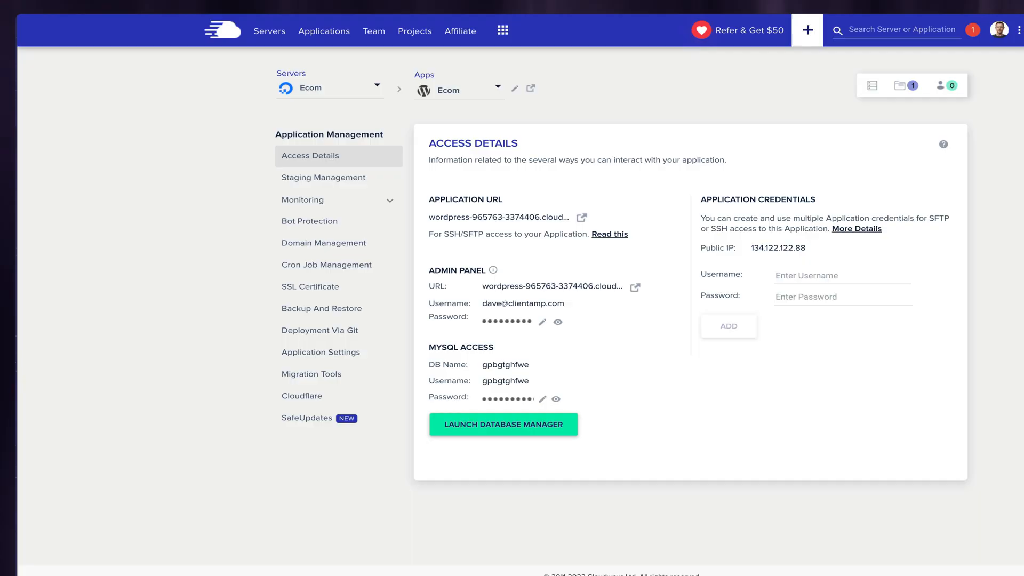
pyautogui.moveTo(812, 258)
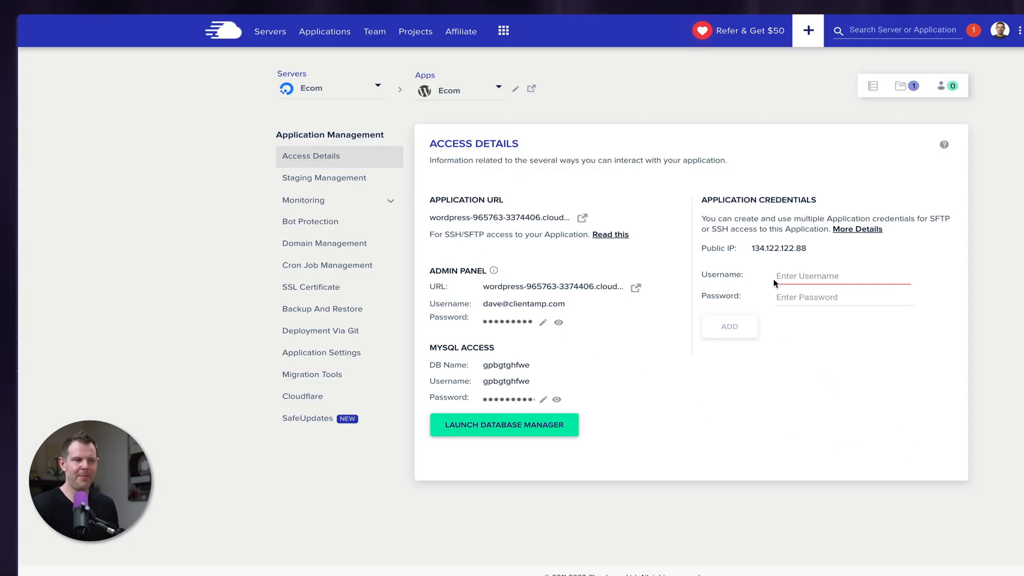
pyautogui.moveTo(747, 301)
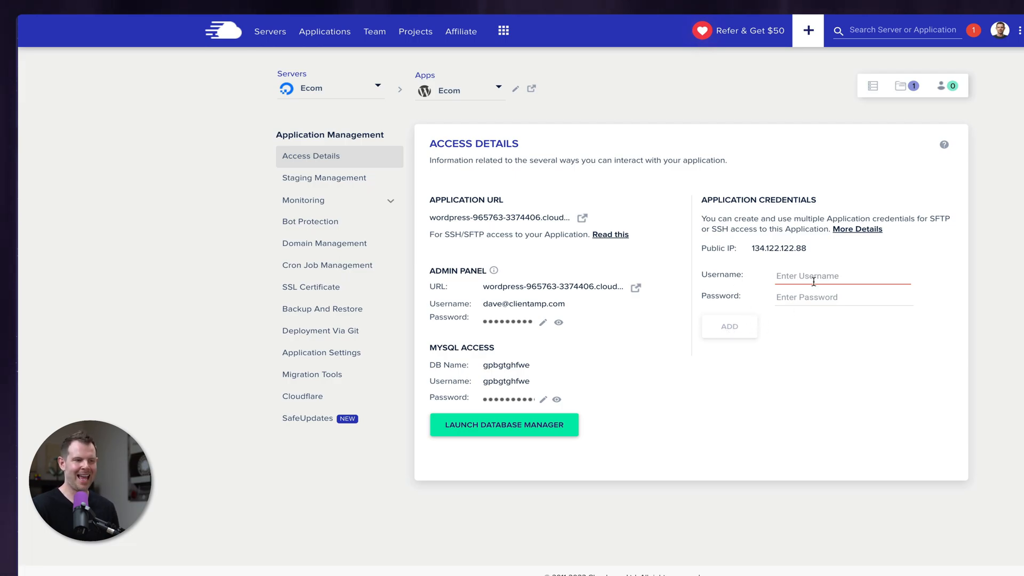
pyautogui.click(728, 326)
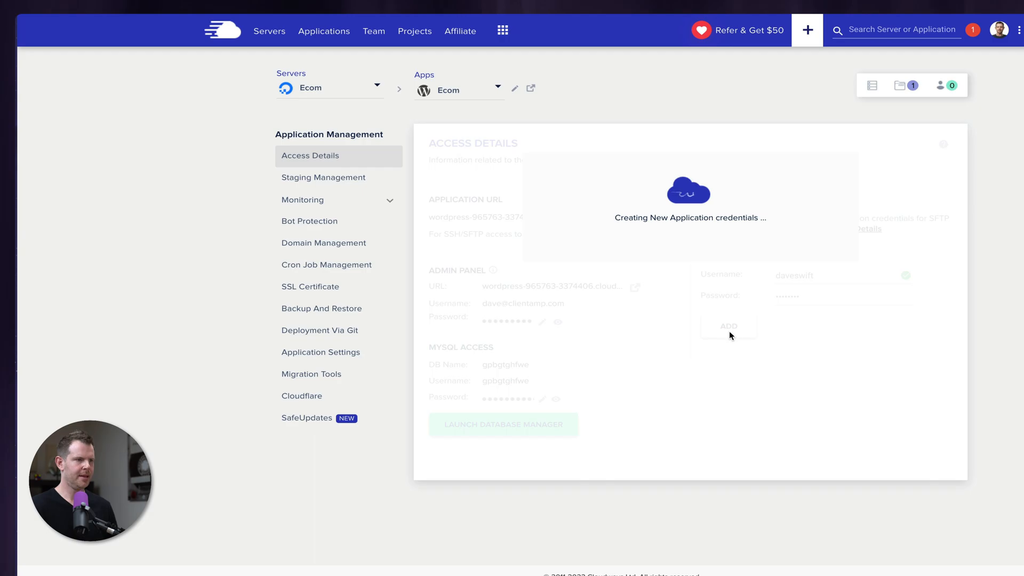
pyautogui.moveTo(737, 234)
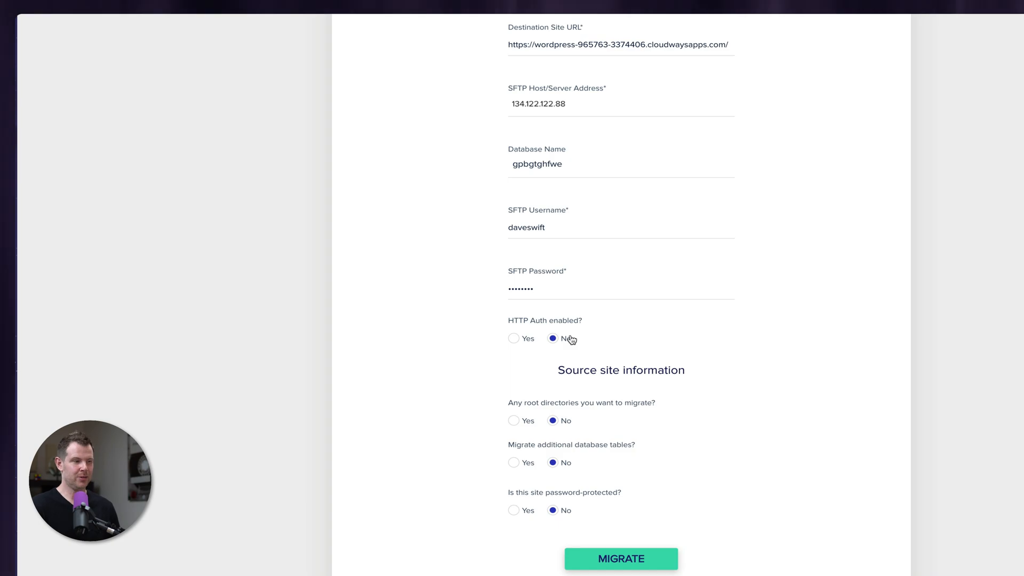
pyautogui.moveTo(575, 338)
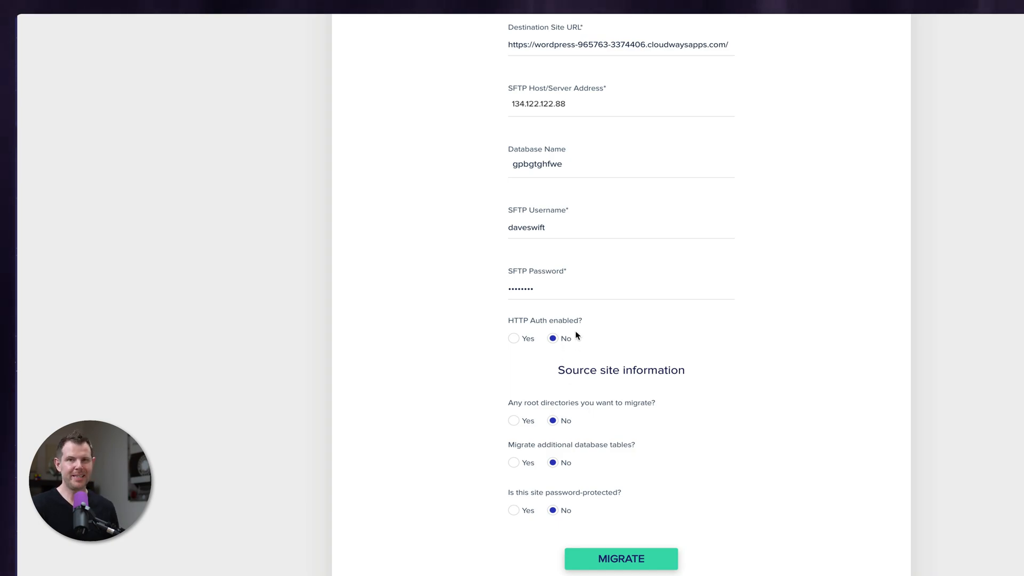
pyautogui.moveTo(585, 345)
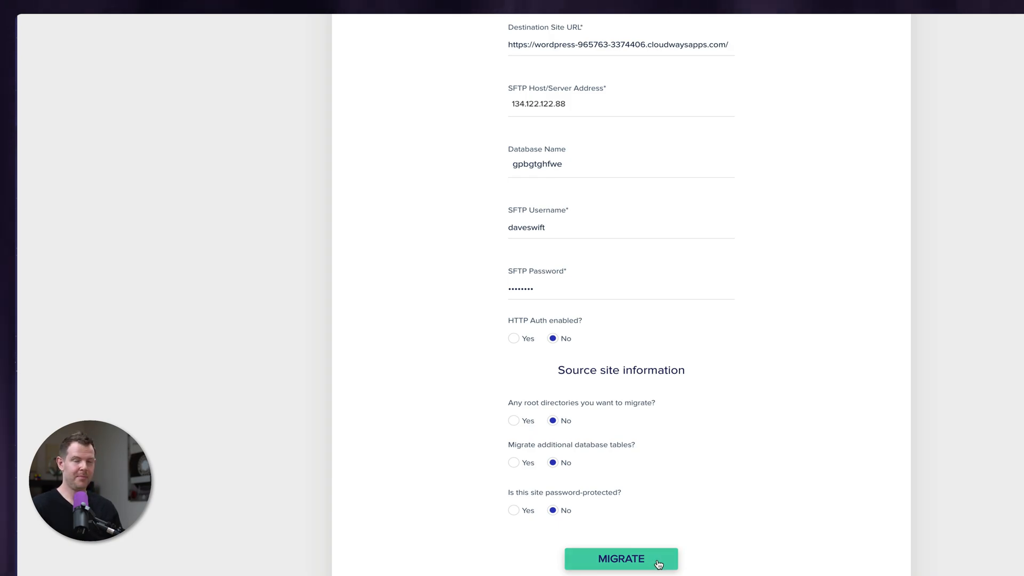
# Start migrating ecom.profitabletools.com to the Cloudways Ecom application address
pyautogui.click(621, 558)
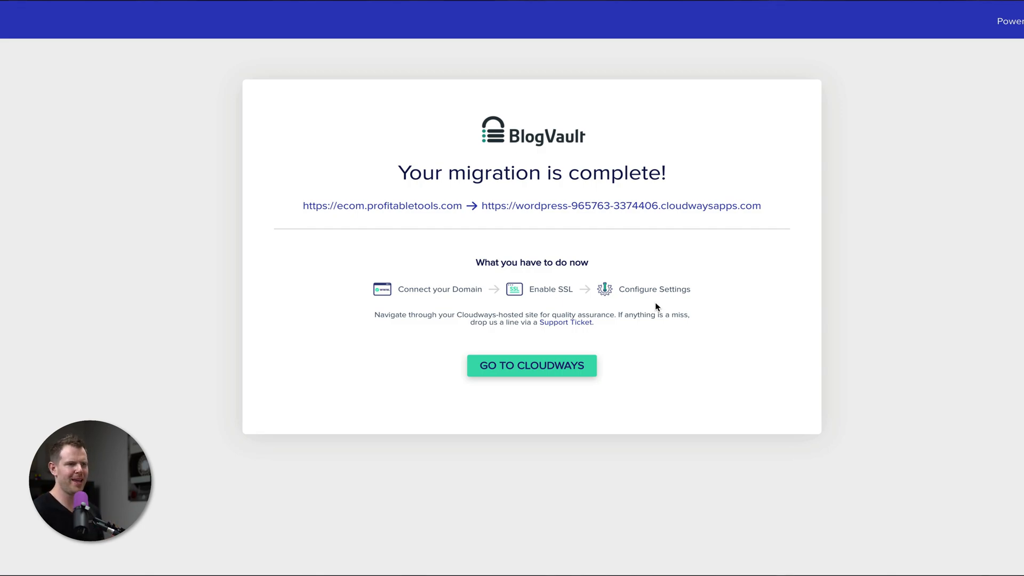
pyautogui.moveTo(566, 209)
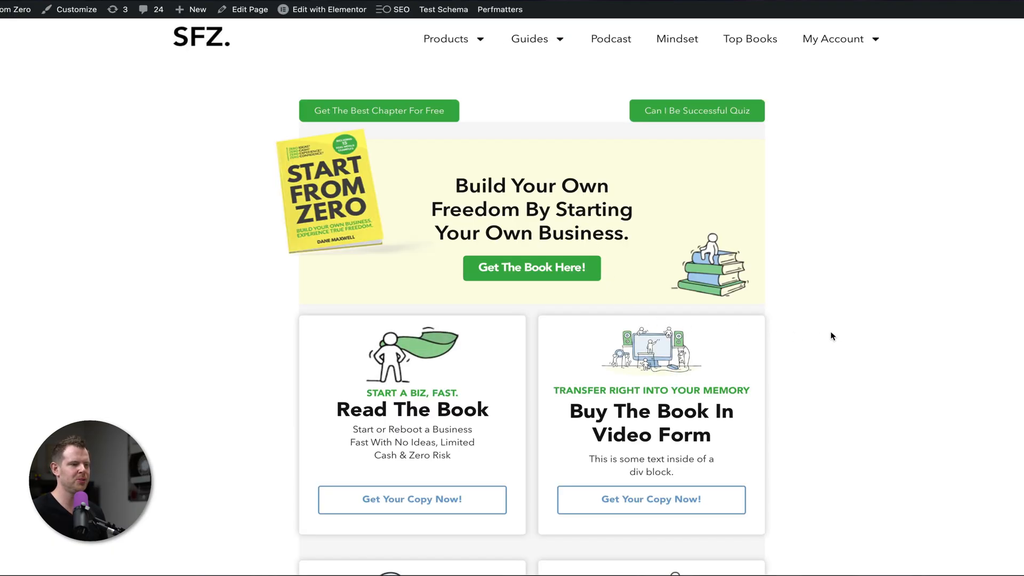
# Check the migrated Start From Zero homepage before returning to the Ecom access details
pyautogui.scroll(-3)
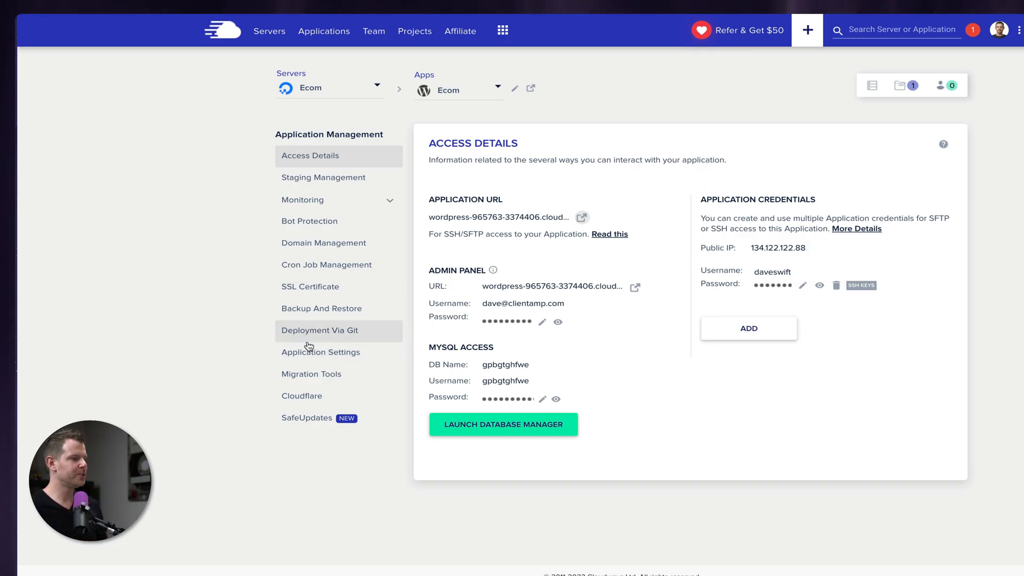
pyautogui.moveTo(322, 243)
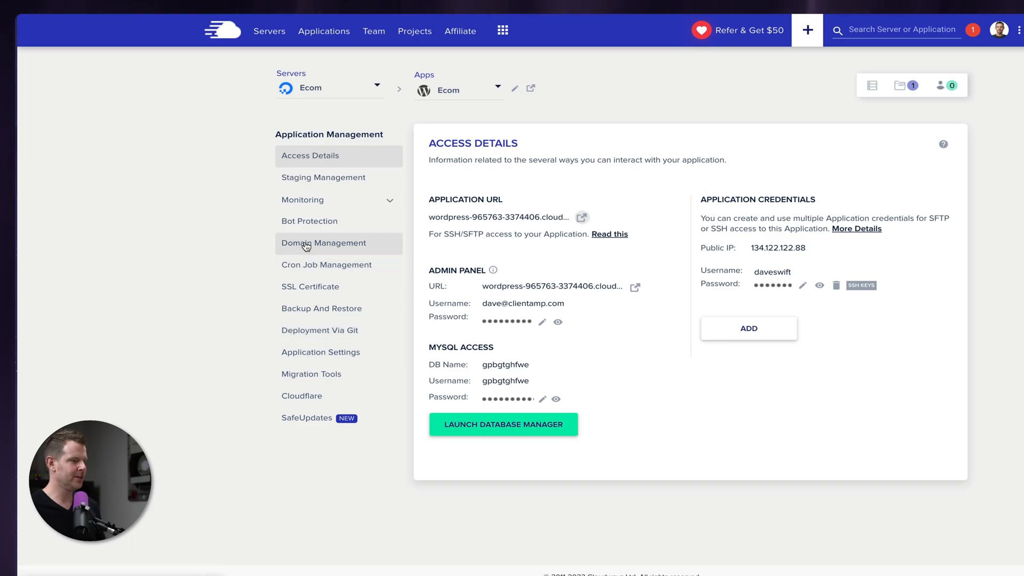
# Add ecom.profitabletools.com as an alias domain in Domain Management
pyautogui.click(323, 243)
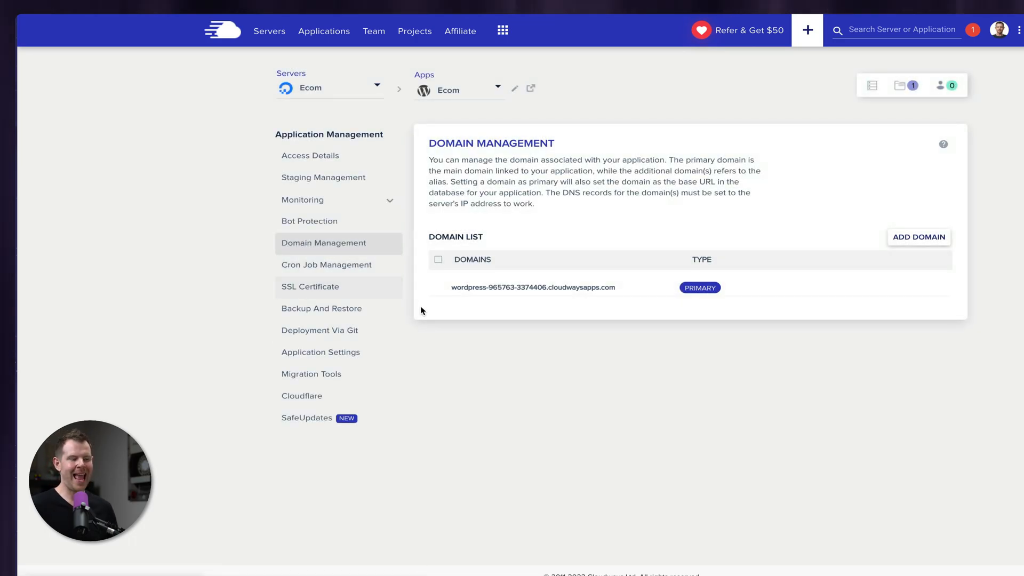
pyautogui.click(919, 237)
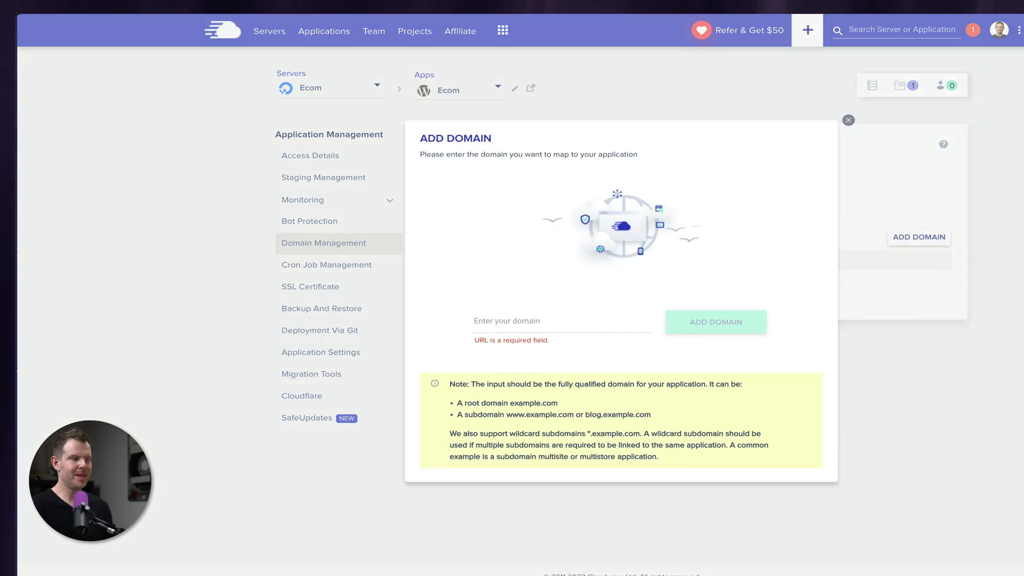
pyautogui.write('ecom.profitabletools.com')
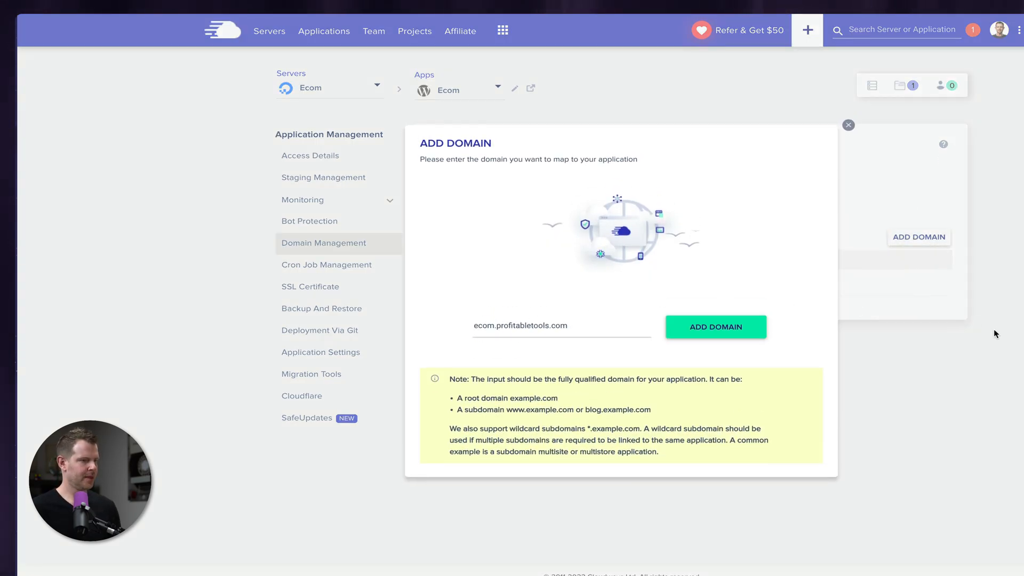
pyautogui.click(714, 326)
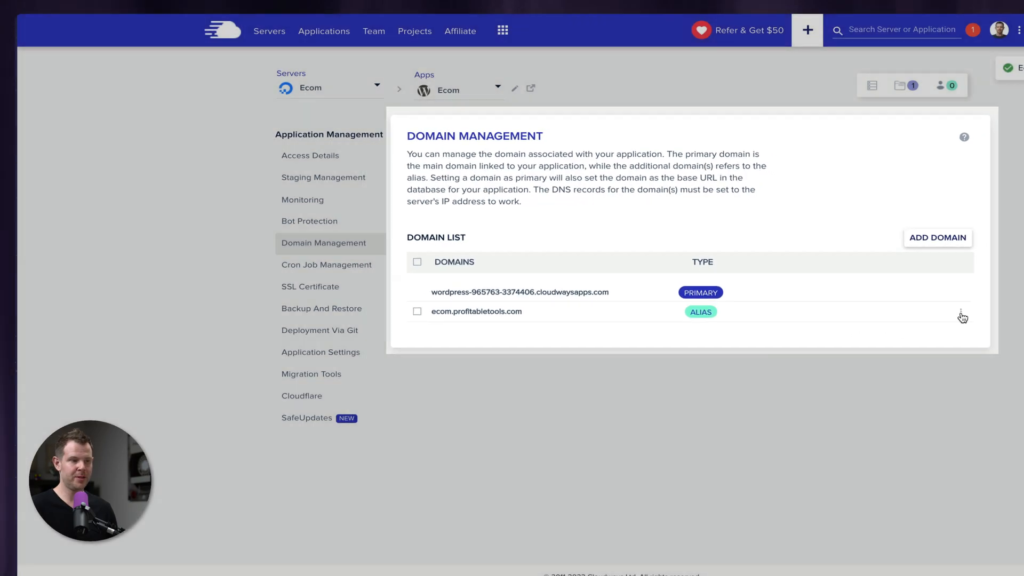
# Request Make Primary for ecom.profitabletools.com from its row menu
pyautogui.click(962, 311)
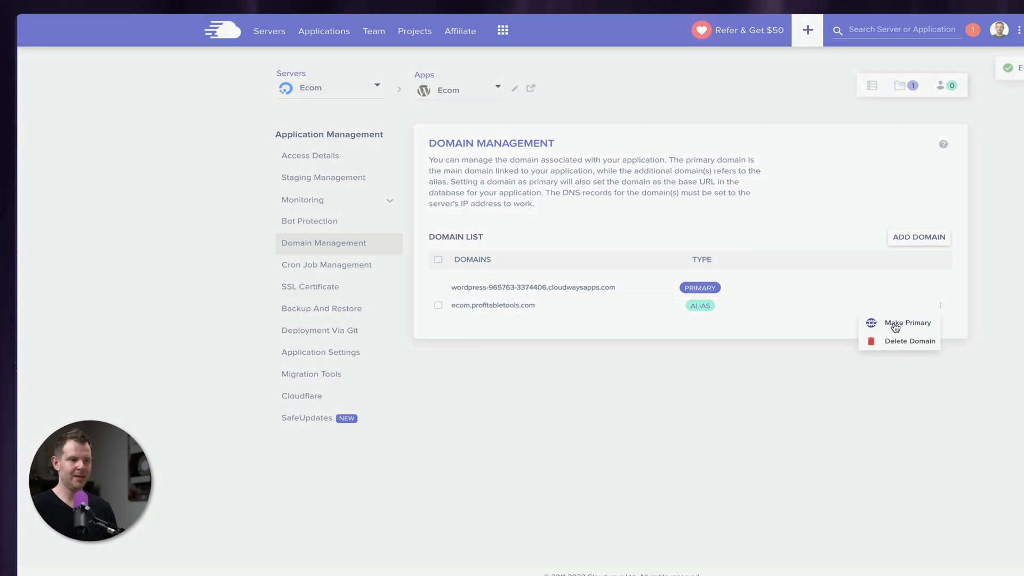
pyautogui.click(906, 322)
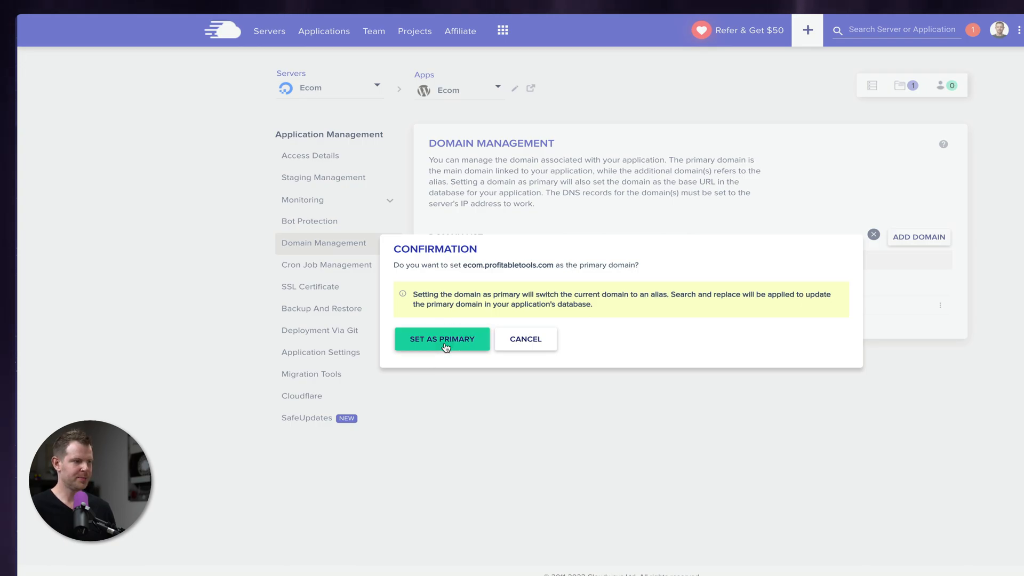
# Confirm SET AS PRIMARY for ecom.profitabletools.com
pyautogui.click(442, 339)
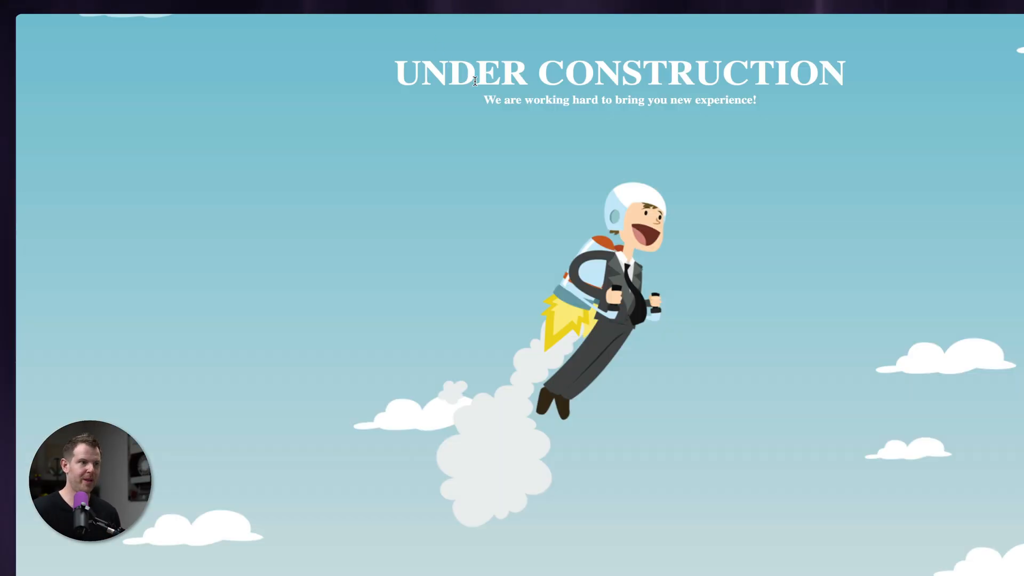
pyautogui.moveTo(592, 143)
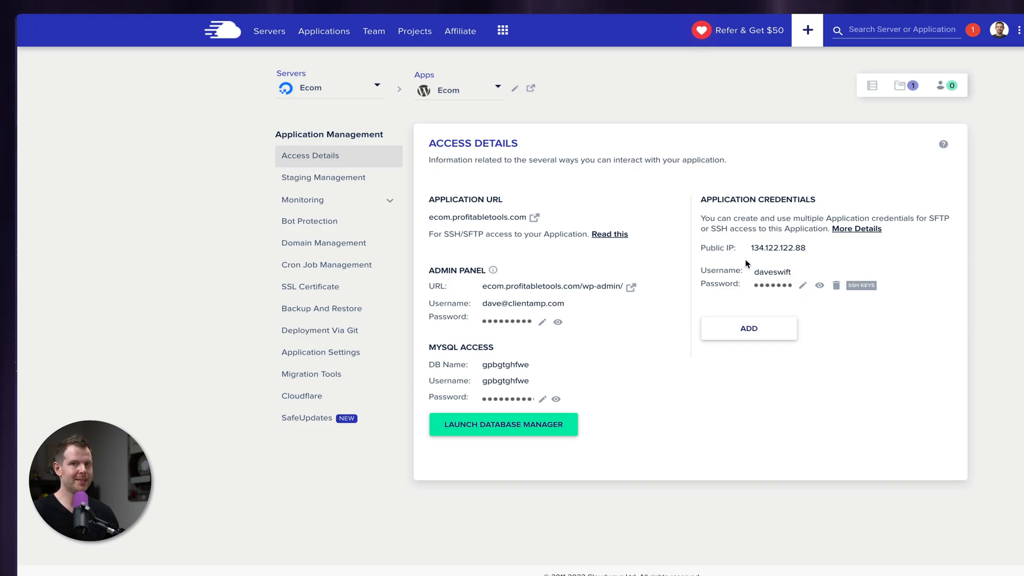
pyautogui.moveTo(761, 250)
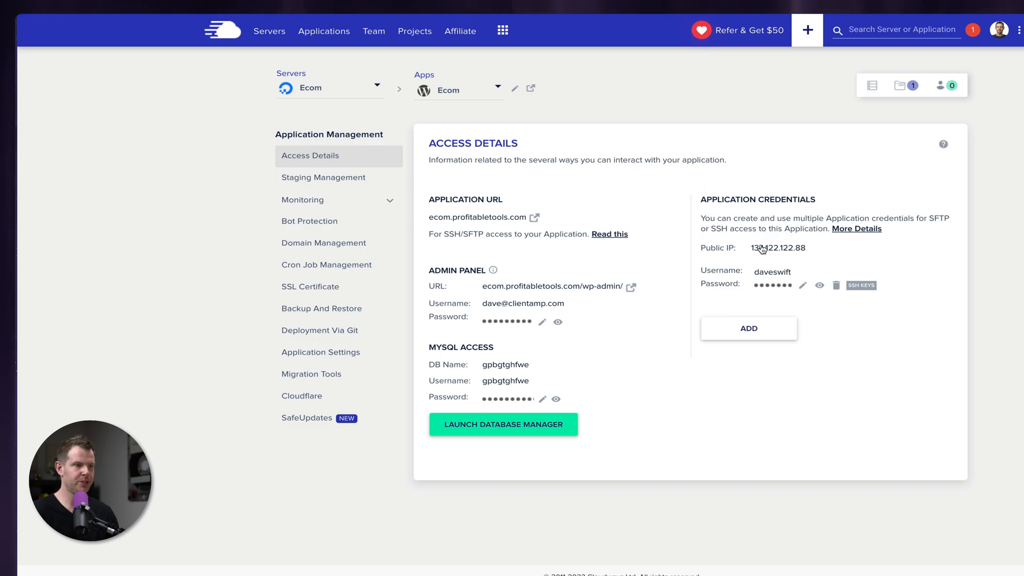
# Copy the server's public IP 134.122.122.88 from Application Credentials
pyautogui.click(777, 248)
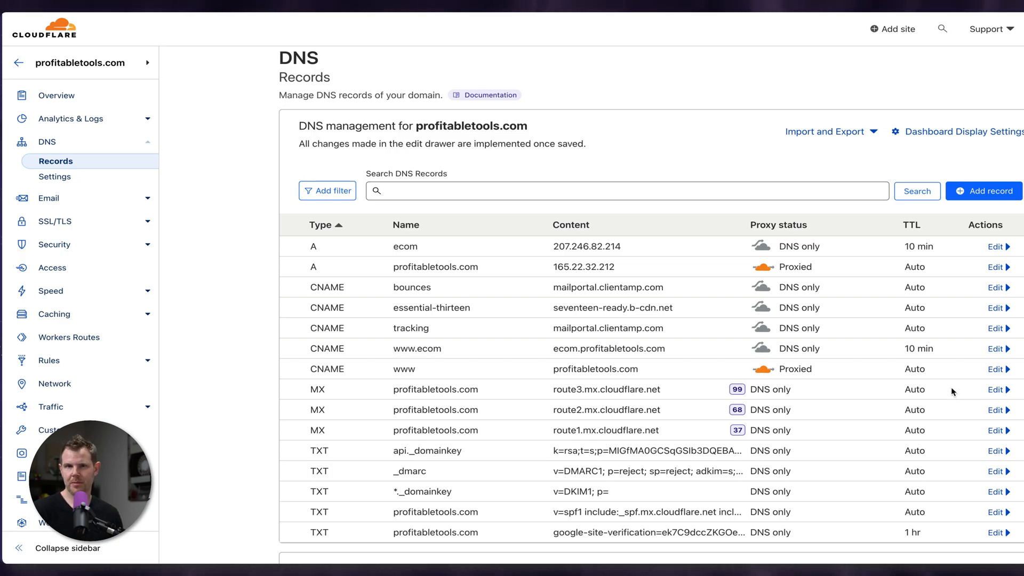
pyautogui.moveTo(967, 384)
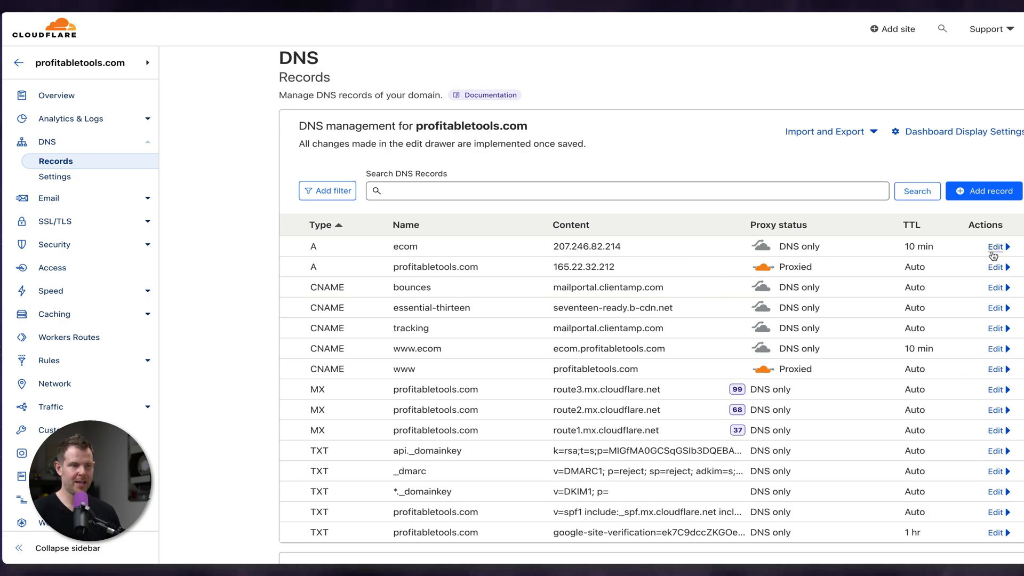
# Edit the ecom A record to point to 134.122.122.88 and save it
pyautogui.click(995, 246)
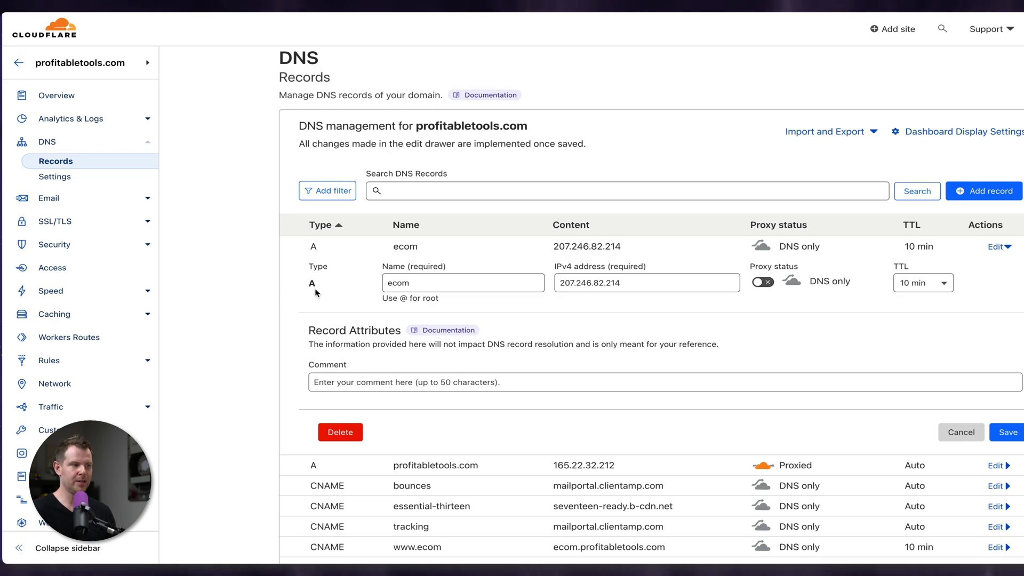
pyautogui.click(462, 283)
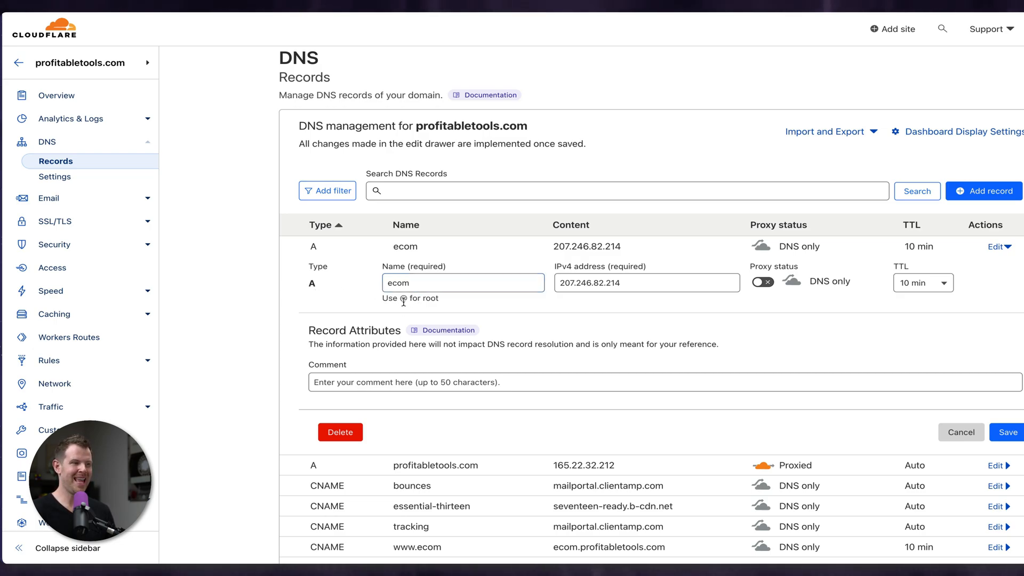
pyautogui.click(646, 282)
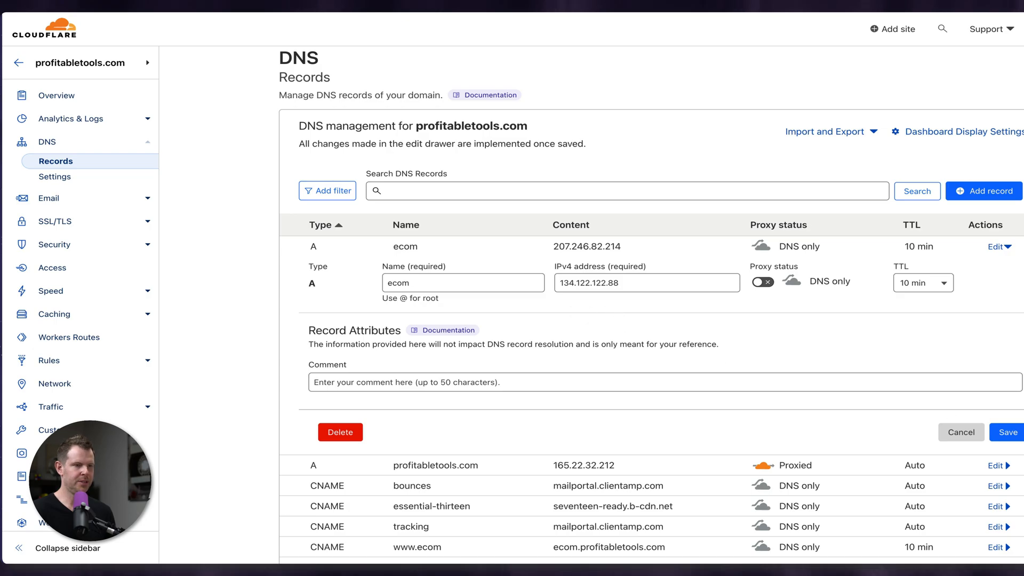
pyautogui.click(1006, 432)
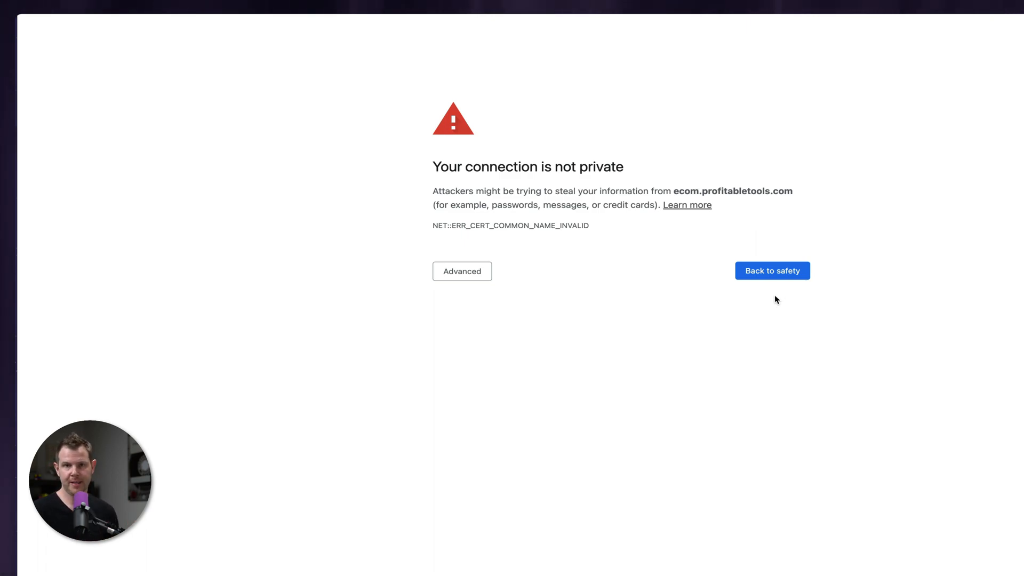
pyautogui.click(771, 270)
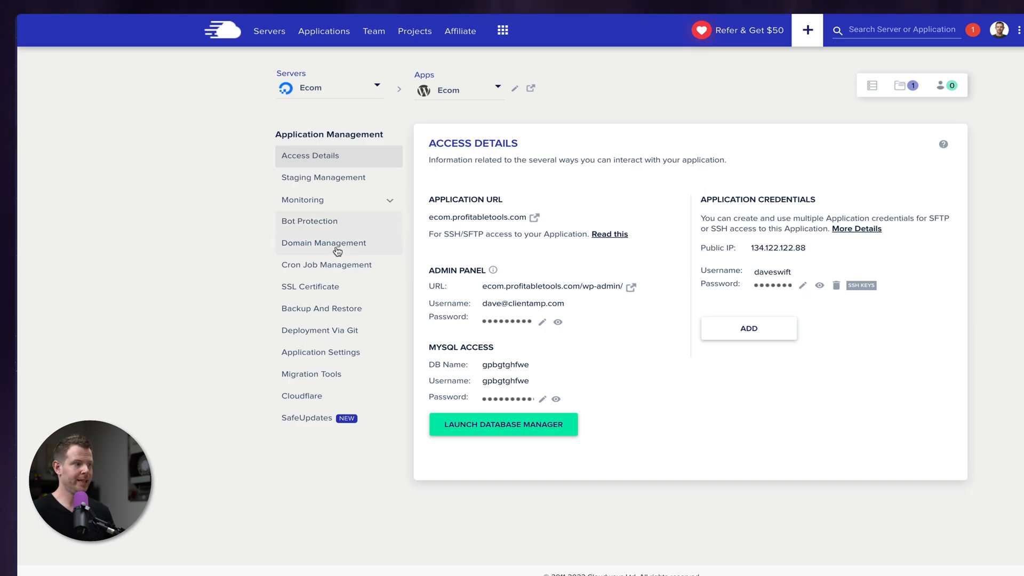
pyautogui.click(311, 287)
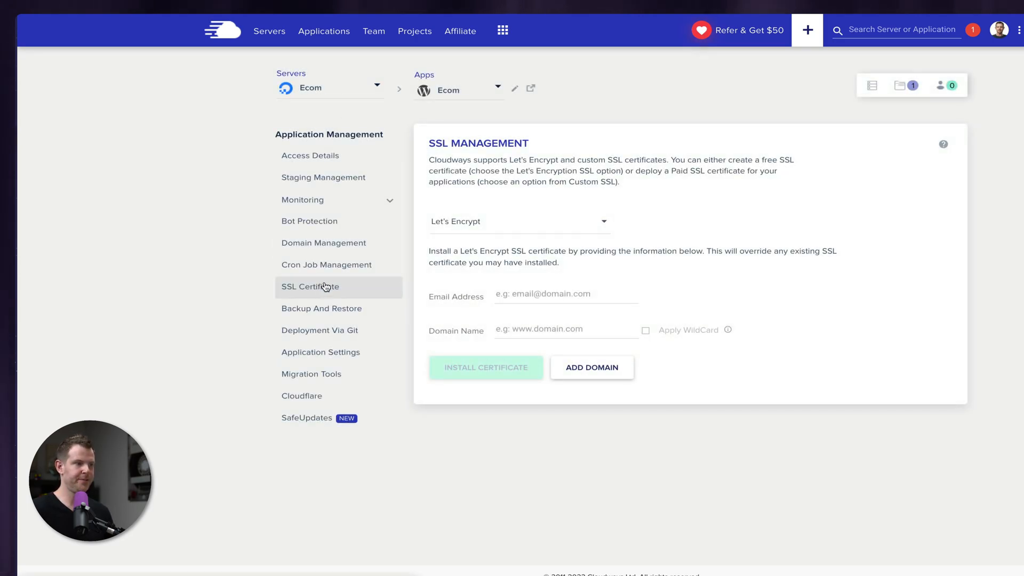
pyautogui.click(562, 293)
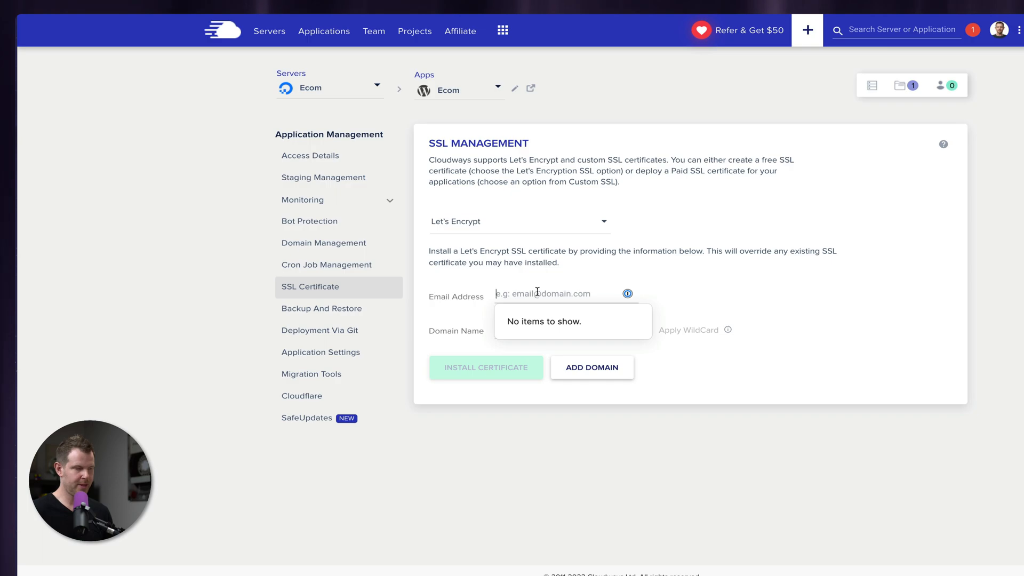
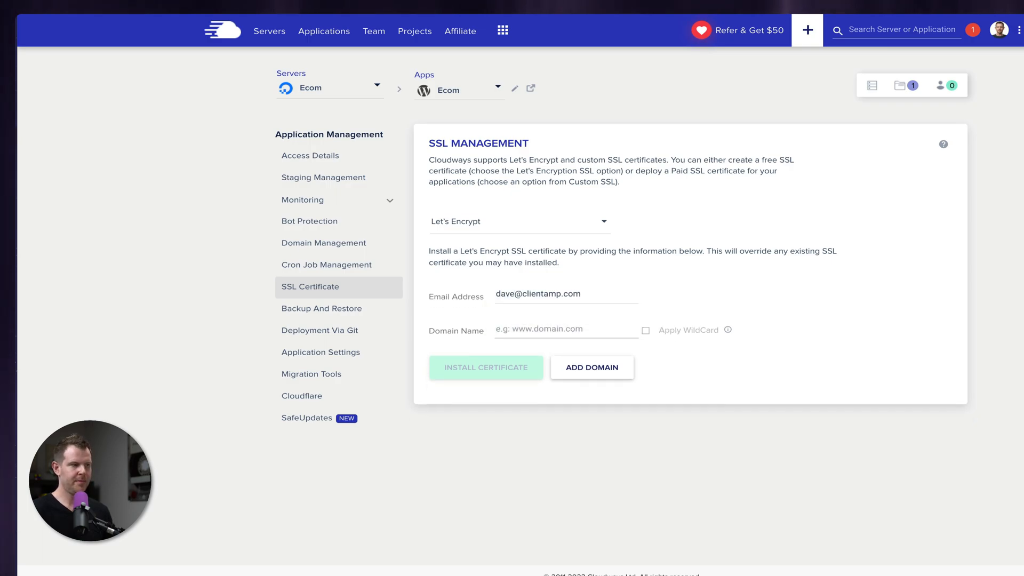
pyautogui.write('ecom.profitabletools.com')
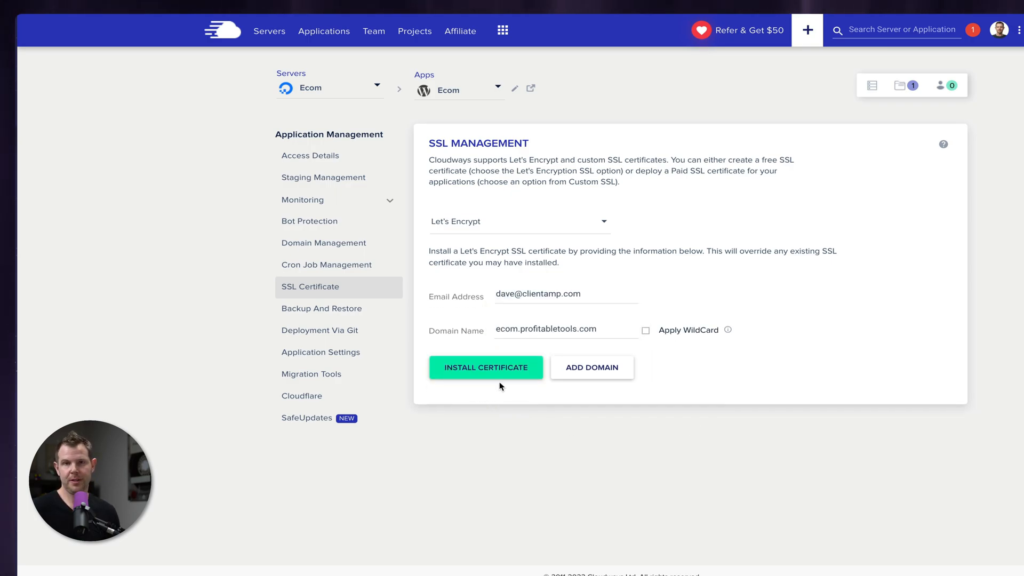
pyautogui.click(486, 367)
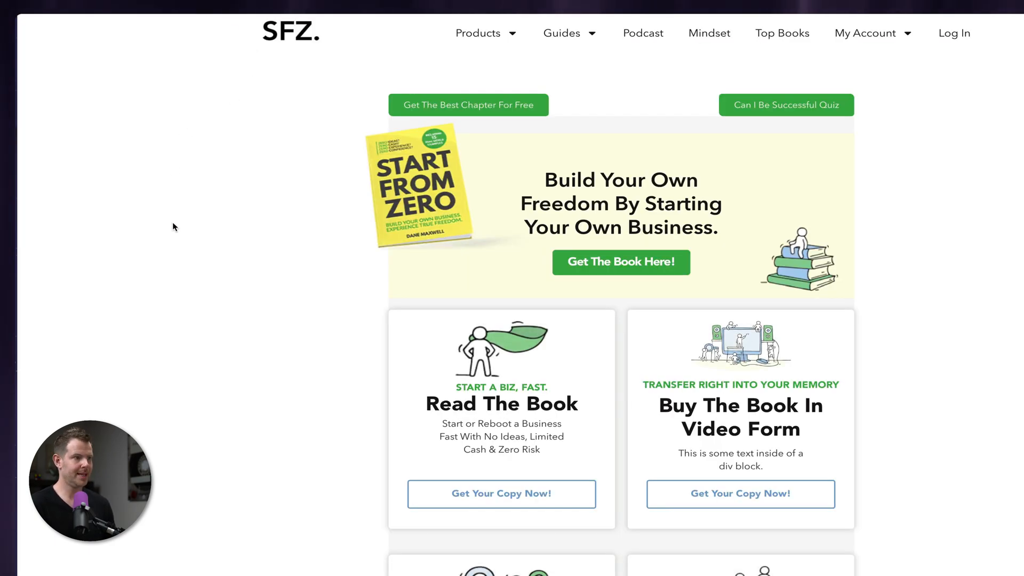
pyautogui.moveTo(595, 149)
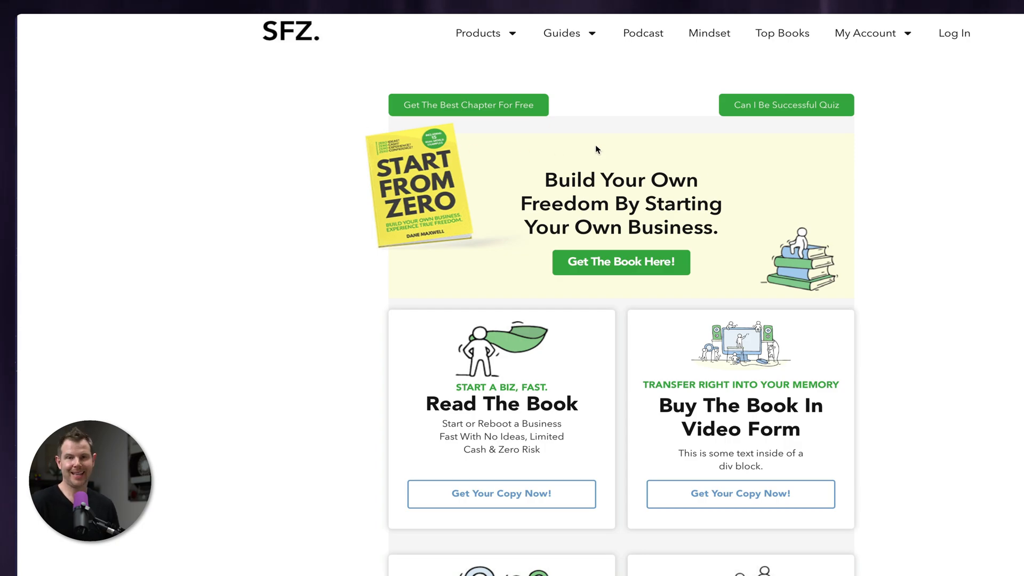
# Load the Start From Zero podcast episodes page to confirm the migrated site works
pyautogui.click(642, 33)
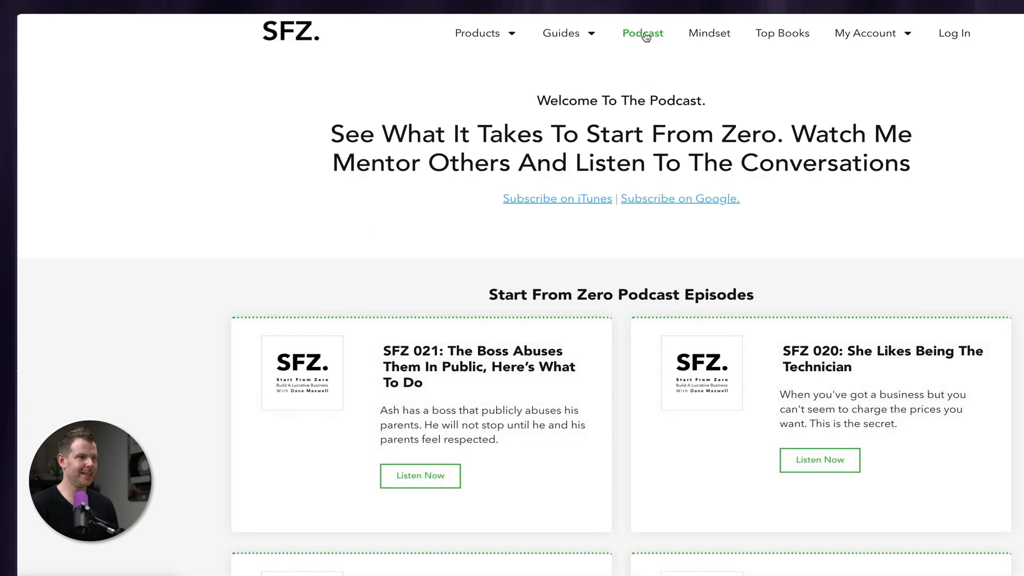
pyautogui.scroll(-3)
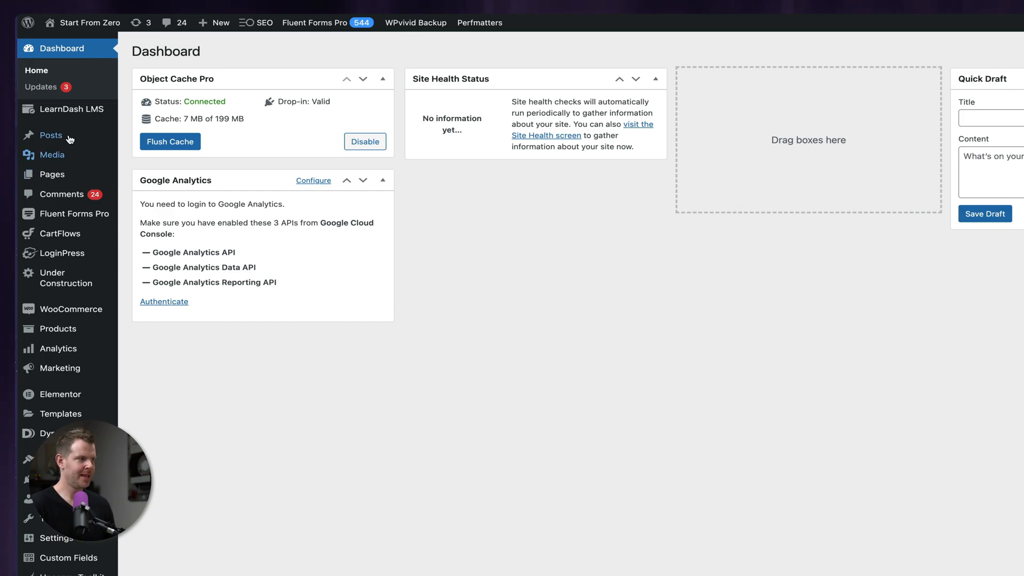
pyautogui.moveTo(71, 109)
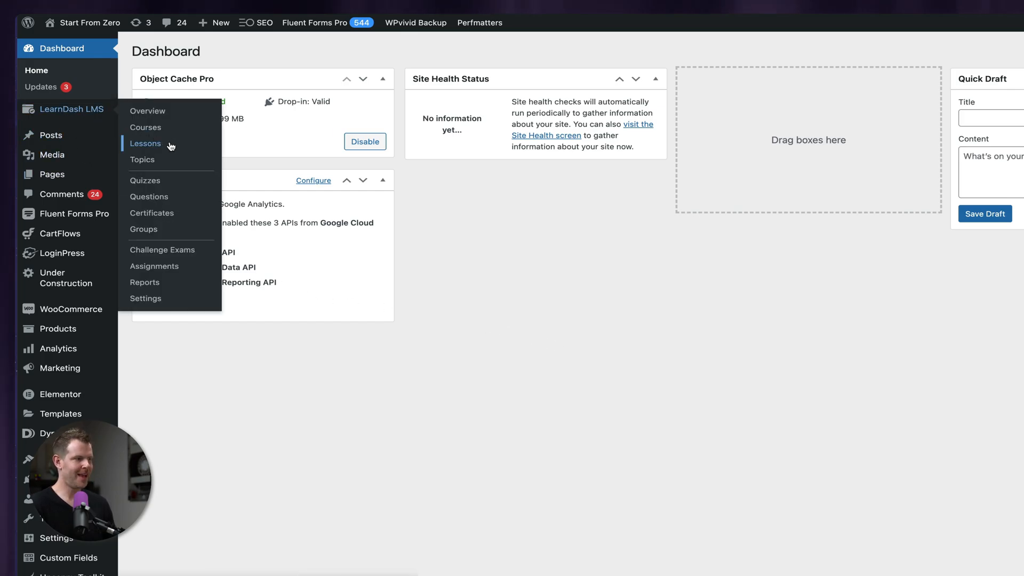
# View the LearnDash Lessons list in the migrated site's WordPress admin
pyautogui.click(146, 143)
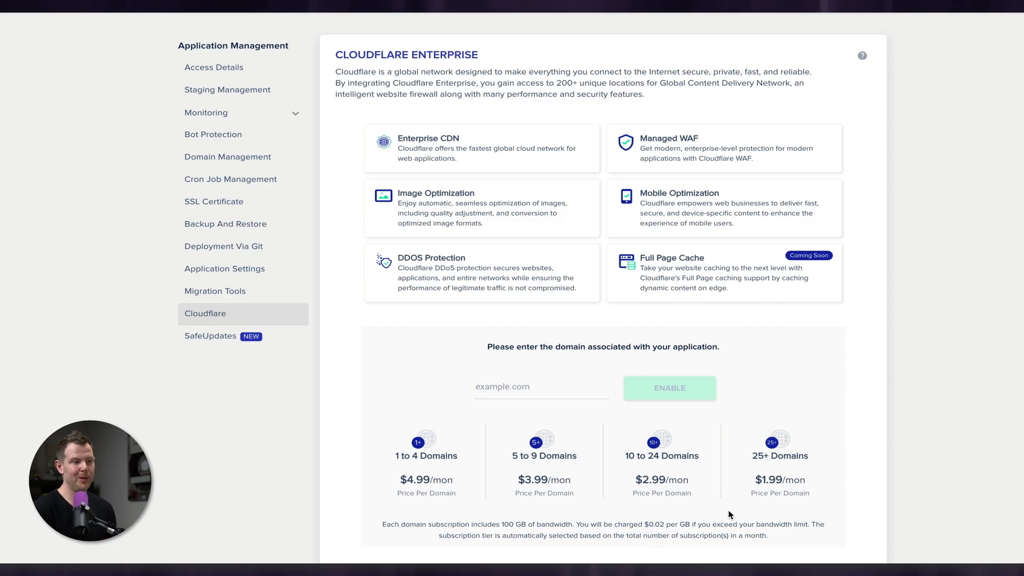
# Return to the Ecom application's Access Details showing ecom.profitabletools.com
pyautogui.click(213, 68)
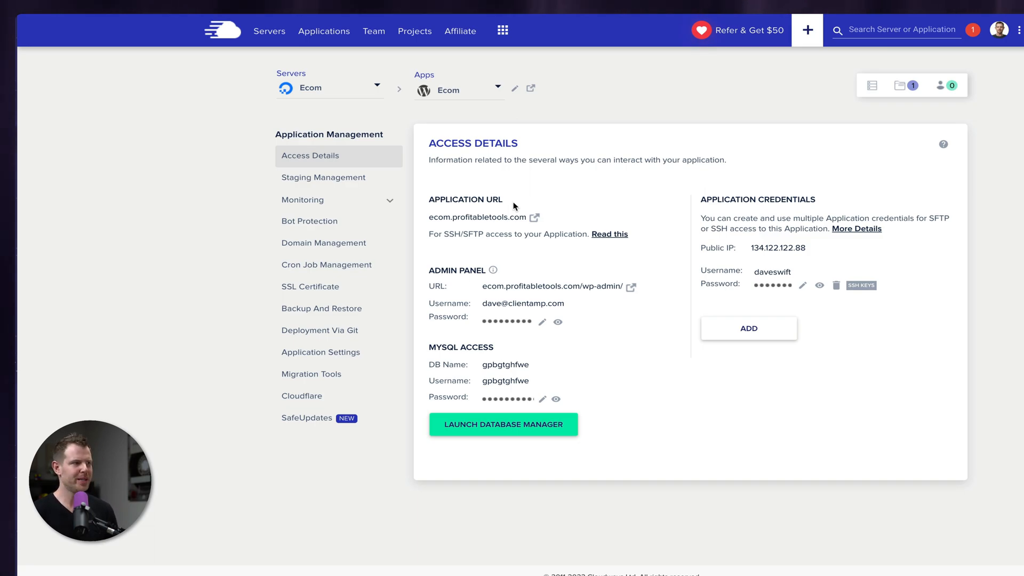
# View the Ecom server's Backups settings with the backup frequency choices listed
pyautogui.click(269, 31)
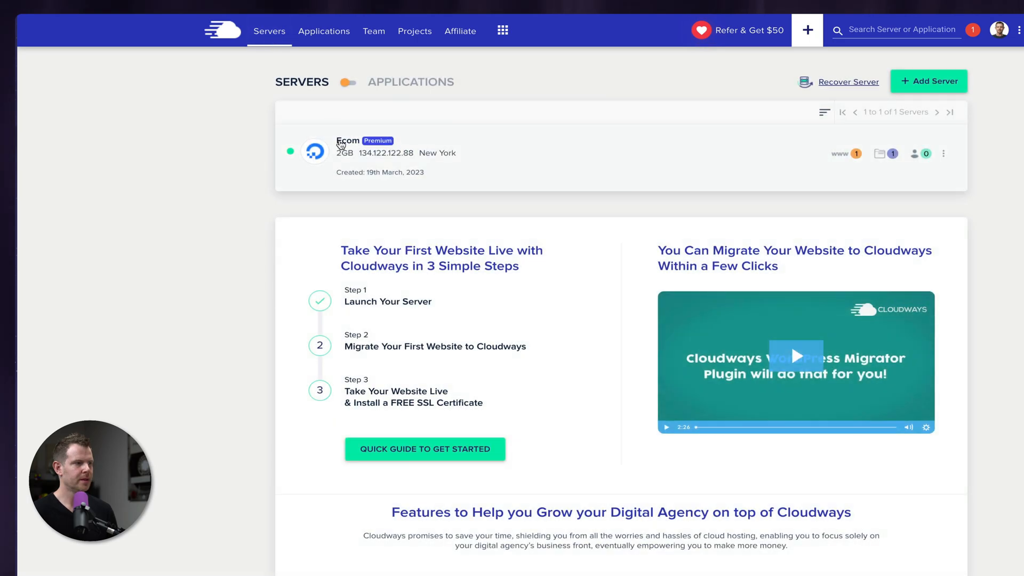
pyautogui.click(347, 140)
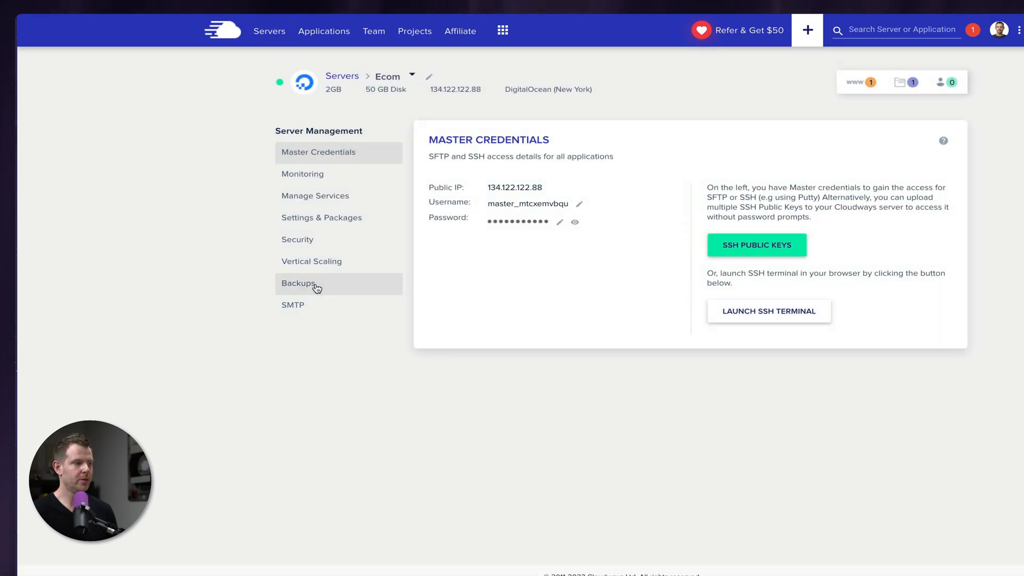
pyautogui.click(298, 282)
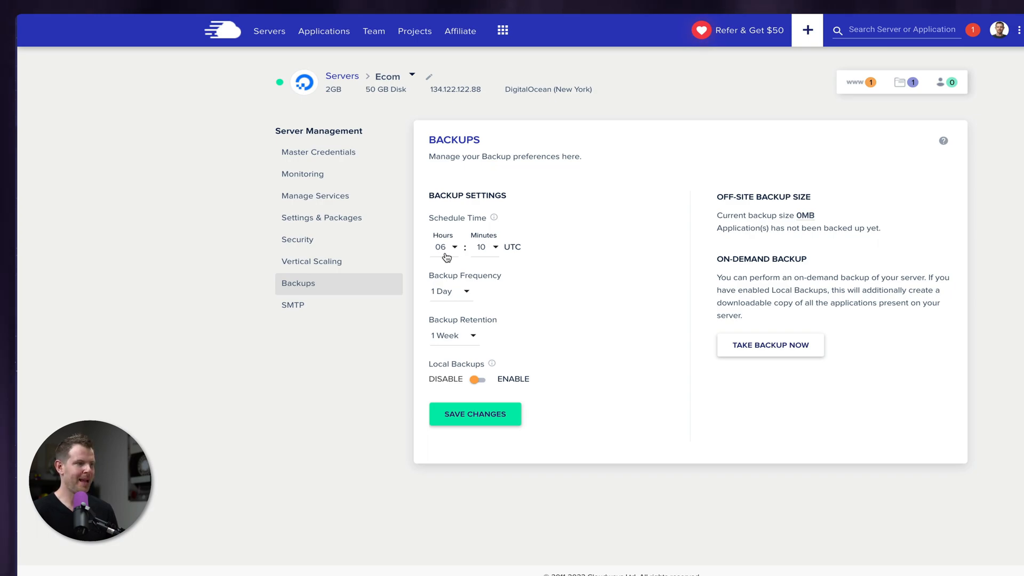
pyautogui.moveTo(446, 298)
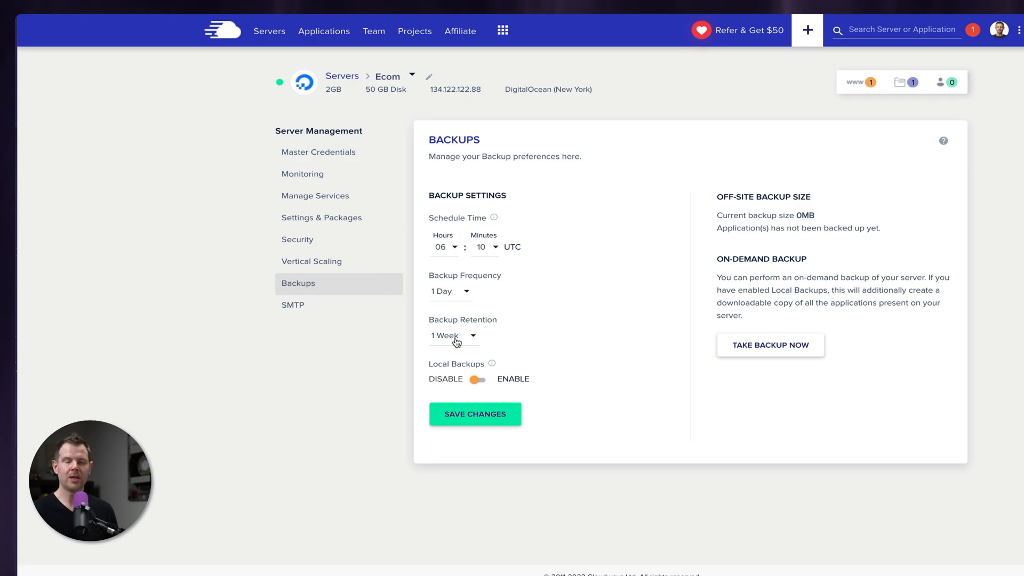
pyautogui.click(467, 292)
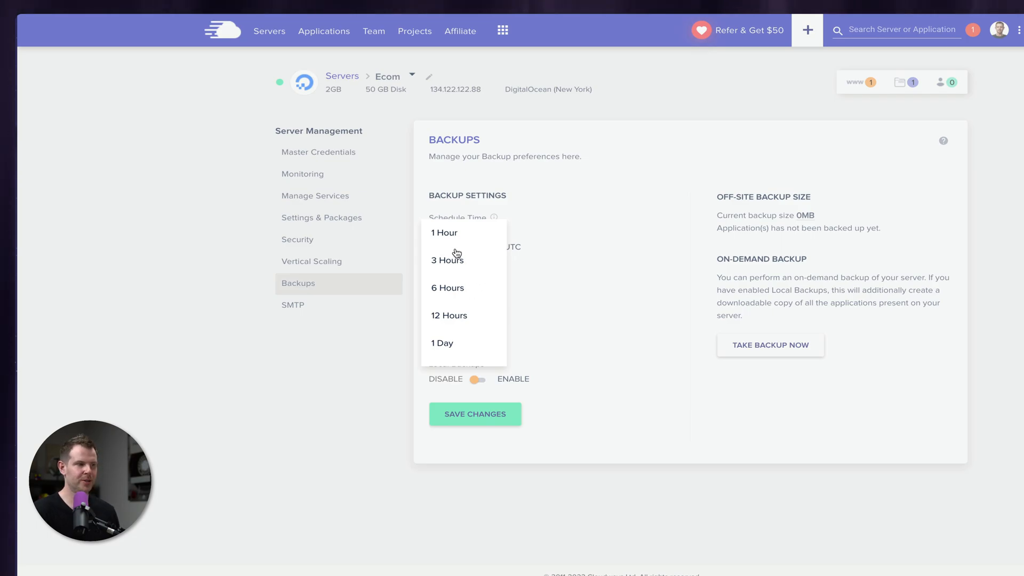
pyautogui.moveTo(504, 272)
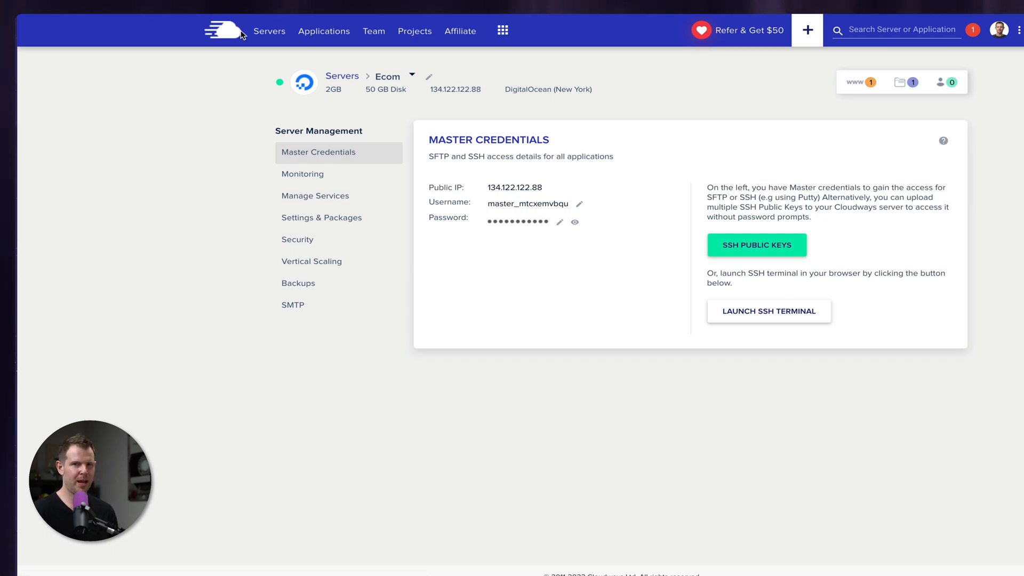
pyautogui.moveTo(502, 30)
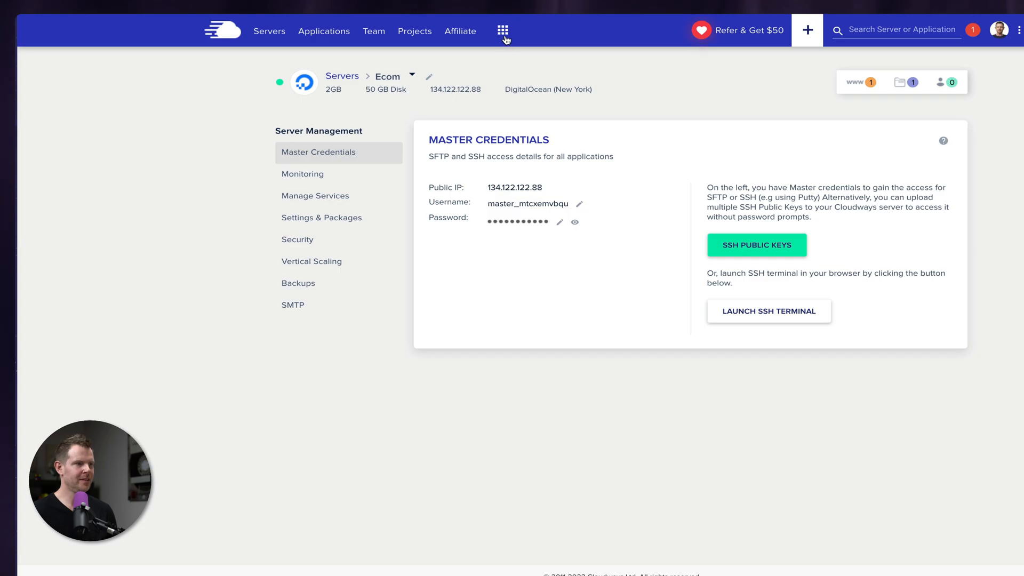
# Bring up the Rackspace Email add-on's mailbox creation form at $1 per month
pyautogui.click(502, 30)
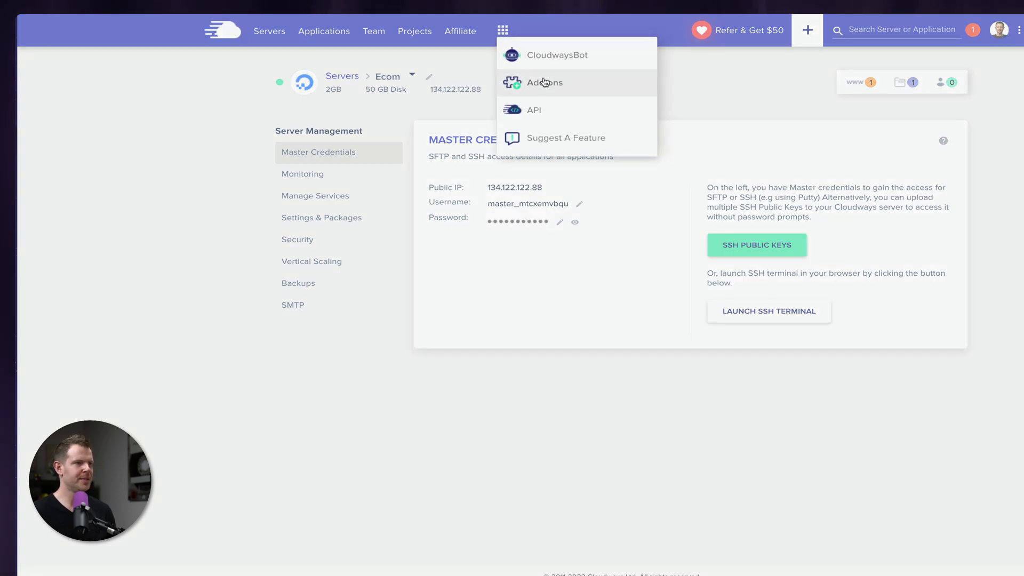
pyautogui.click(545, 82)
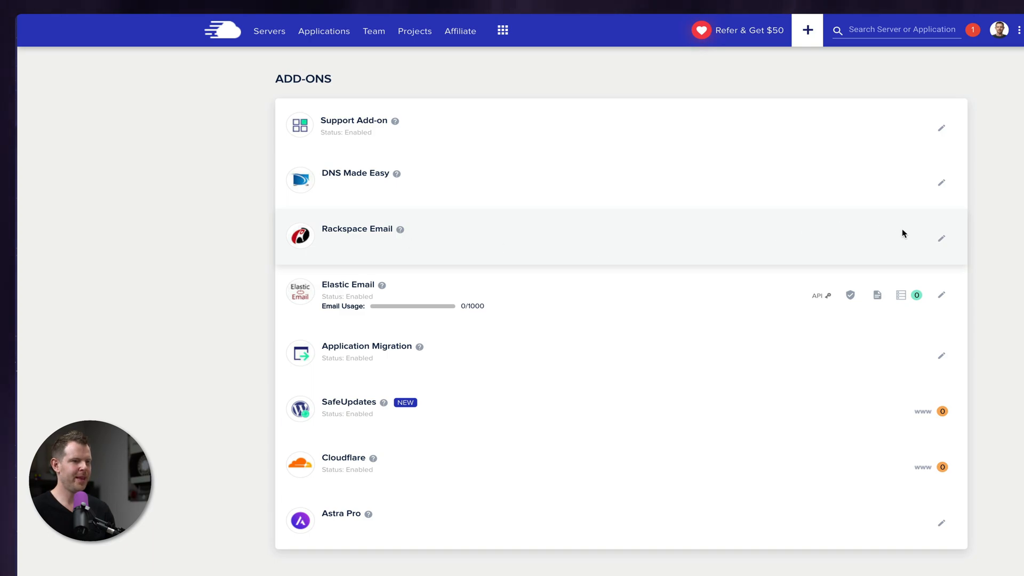
pyautogui.click(940, 238)
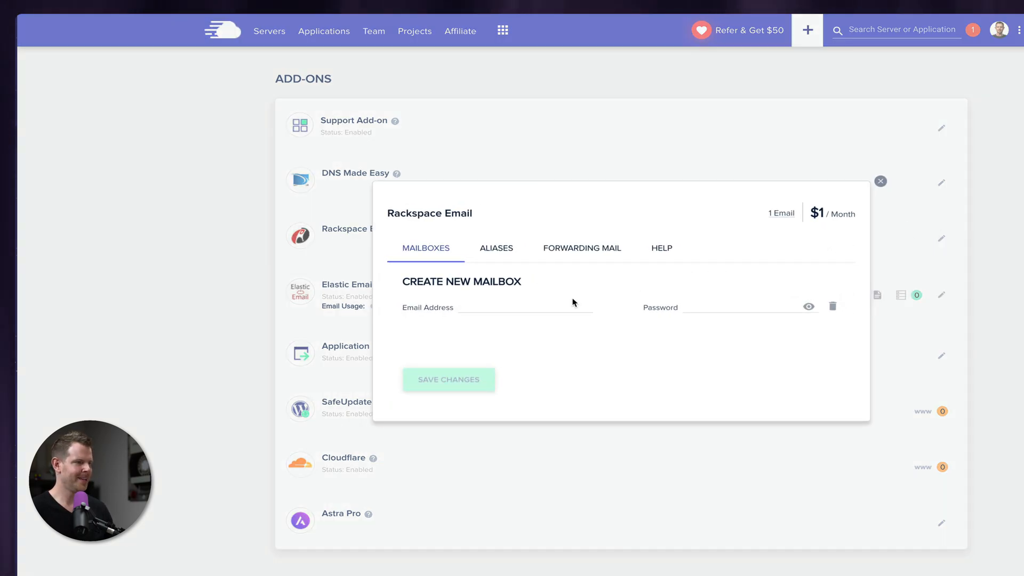
pyautogui.moveTo(530, 318)
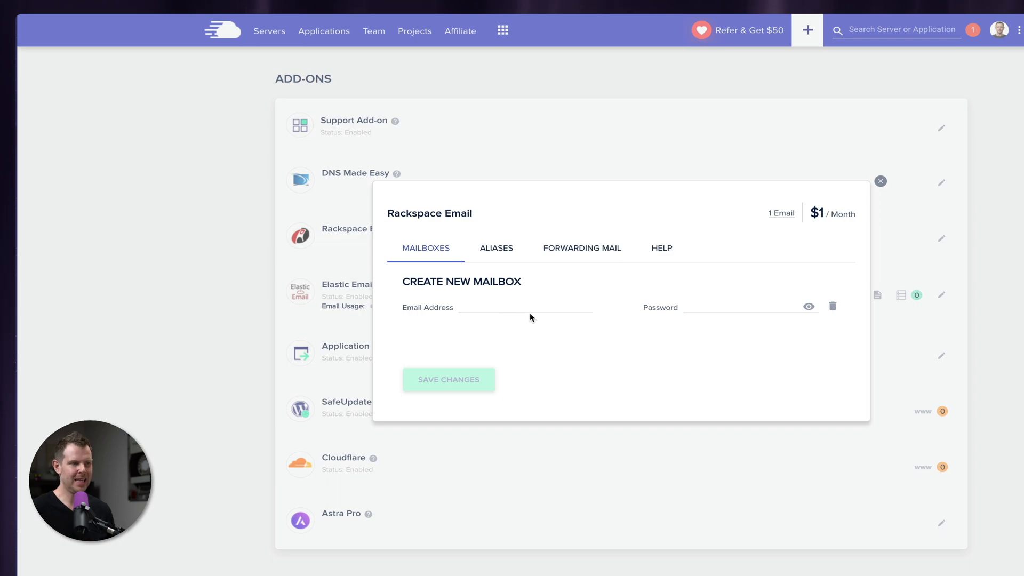
pyautogui.moveTo(848, 226)
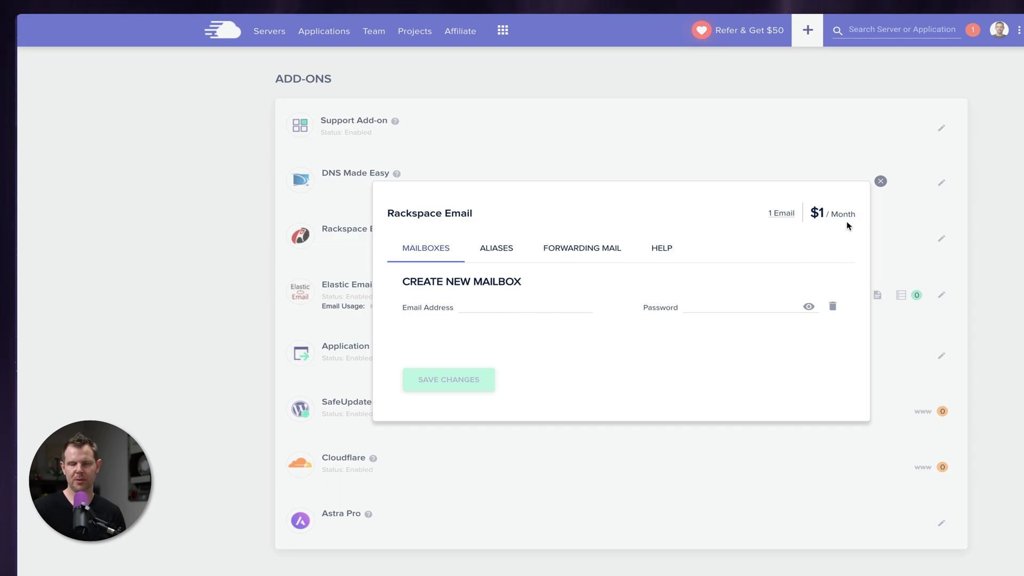